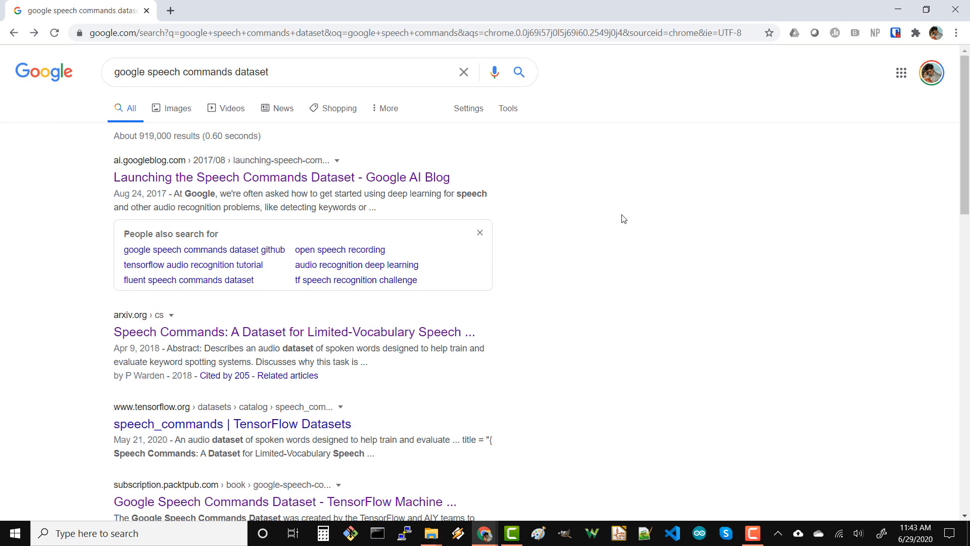
Open the 'Launching the Speech Commands Dataset' Google AI Blog post and scroll through it
{"action": "left_click", "coordinate": [281, 176]}
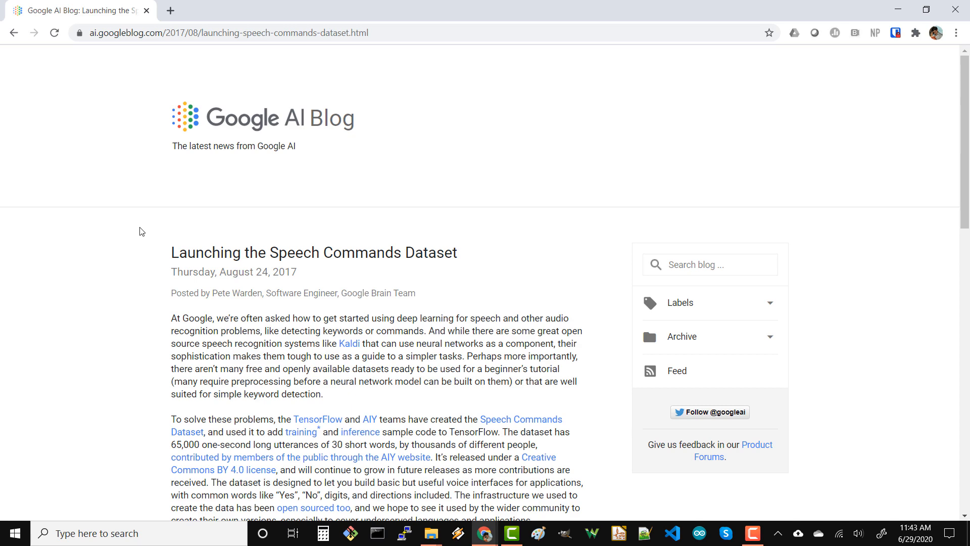
{"action": "mouse_move", "coordinate": [213, 283]}
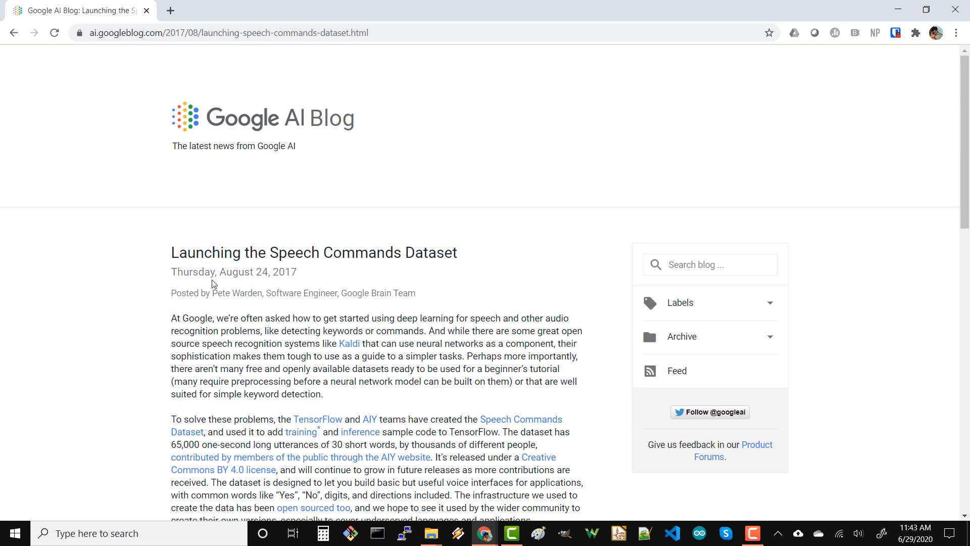
{"action": "scroll", "scroll_direction": "down", "scroll_amount": 3}
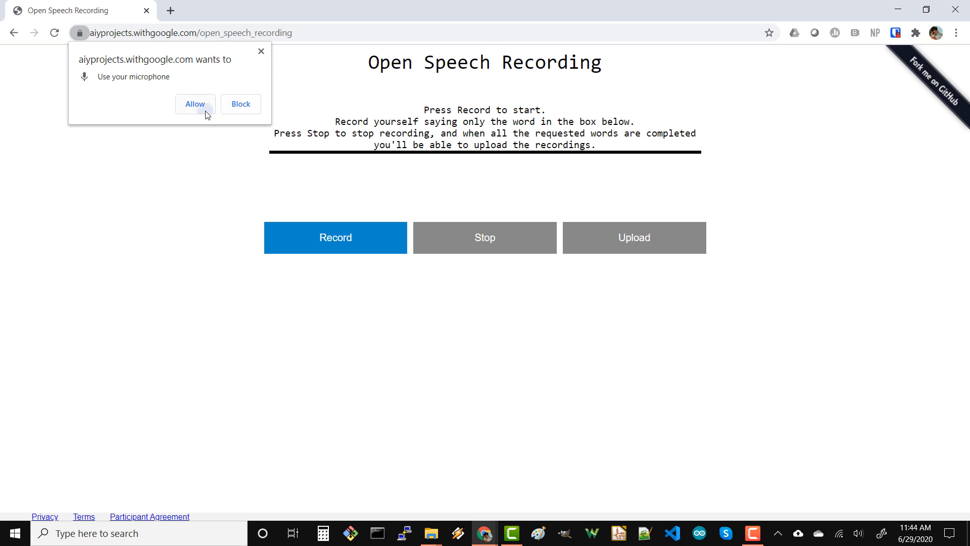
Allow microphone access and record prompted words like Five, Left and Nine
{"action": "left_click", "coordinate": [195, 104]}
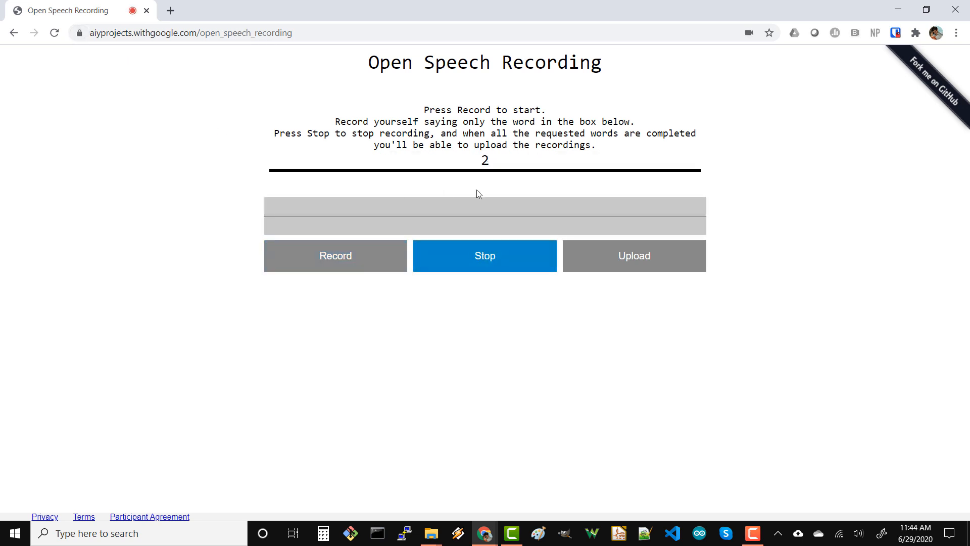
{"action": "left_click", "coordinate": [336, 256]}
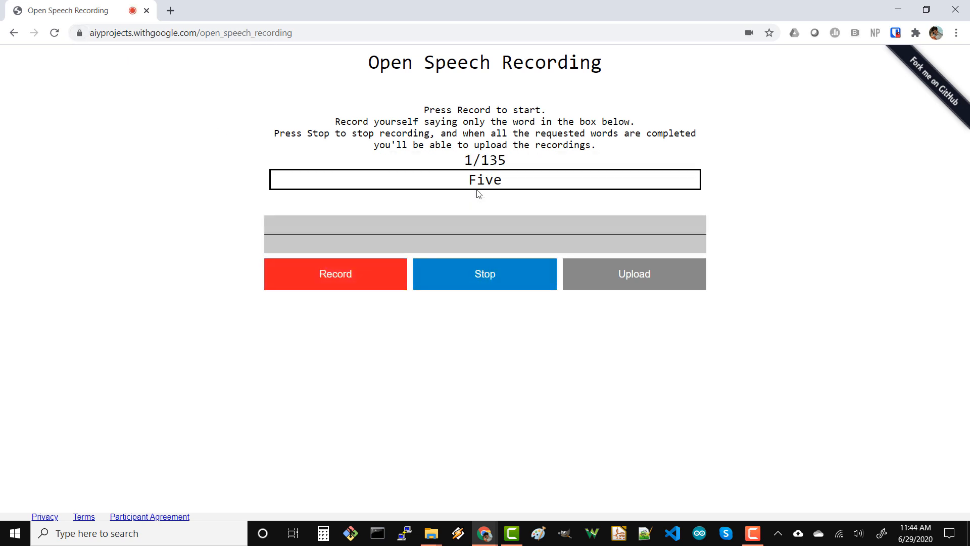
{"action": "left_click", "coordinate": [485, 274]}
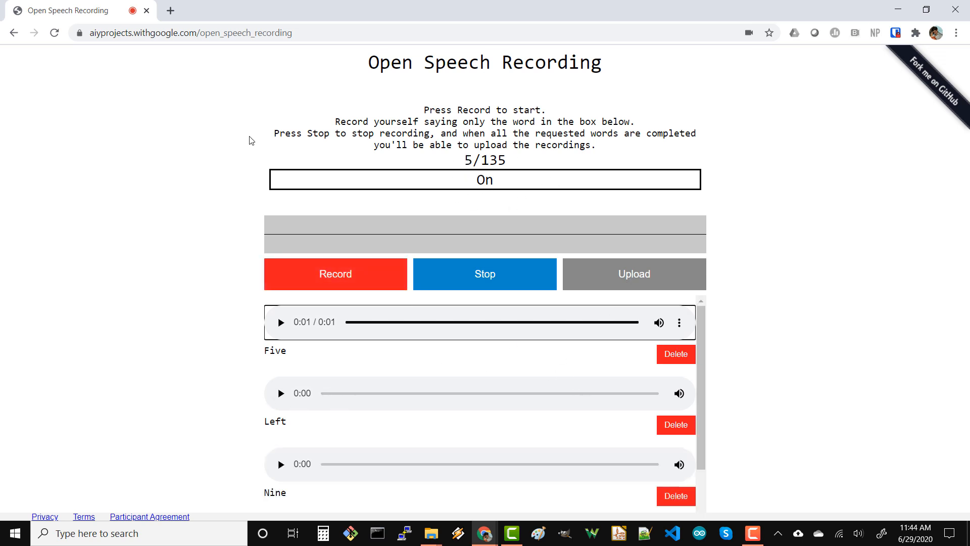
{"action": "left_click", "coordinate": [335, 274]}
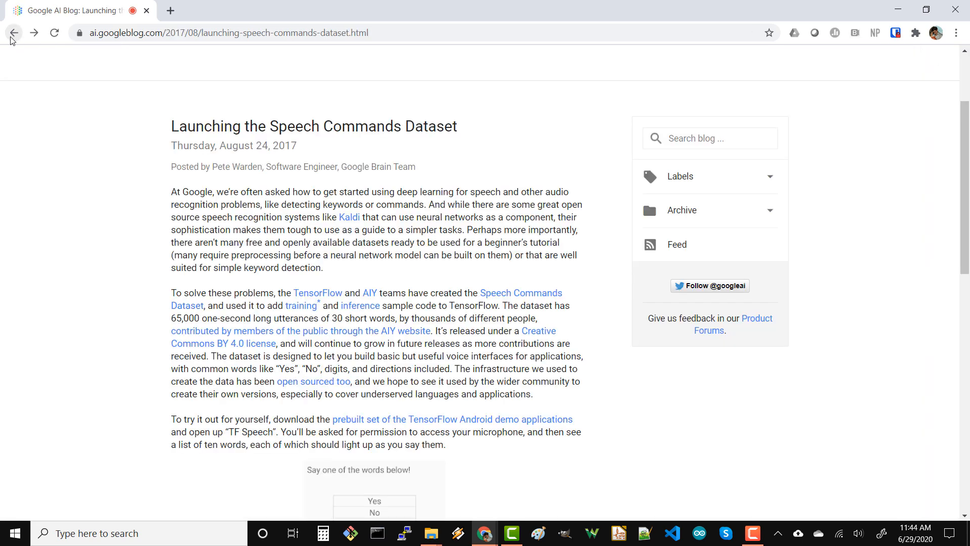
{"action": "mouse_move", "coordinate": [307, 310]}
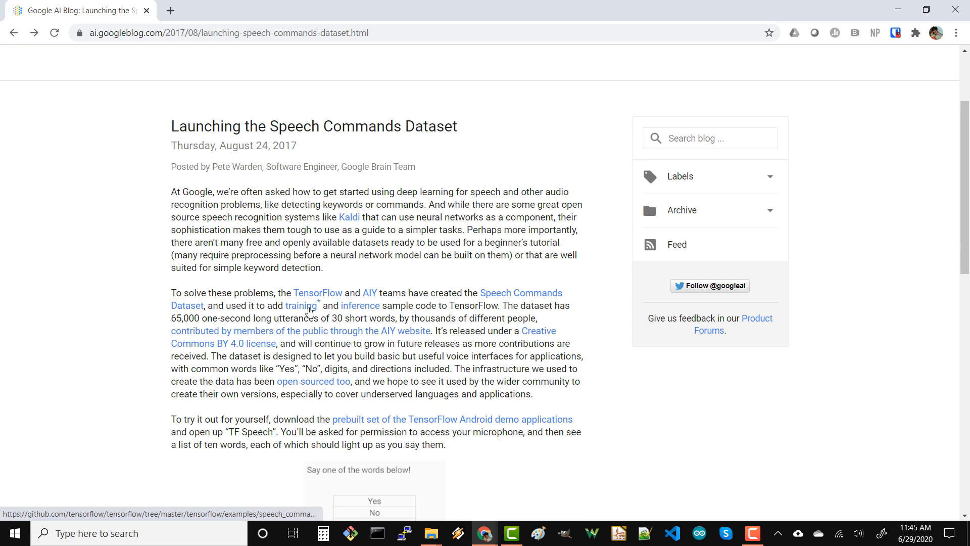
Follow the blog's training link to GitHub's speech_commands example and scroll through it
{"action": "left_click", "coordinate": [300, 305]}
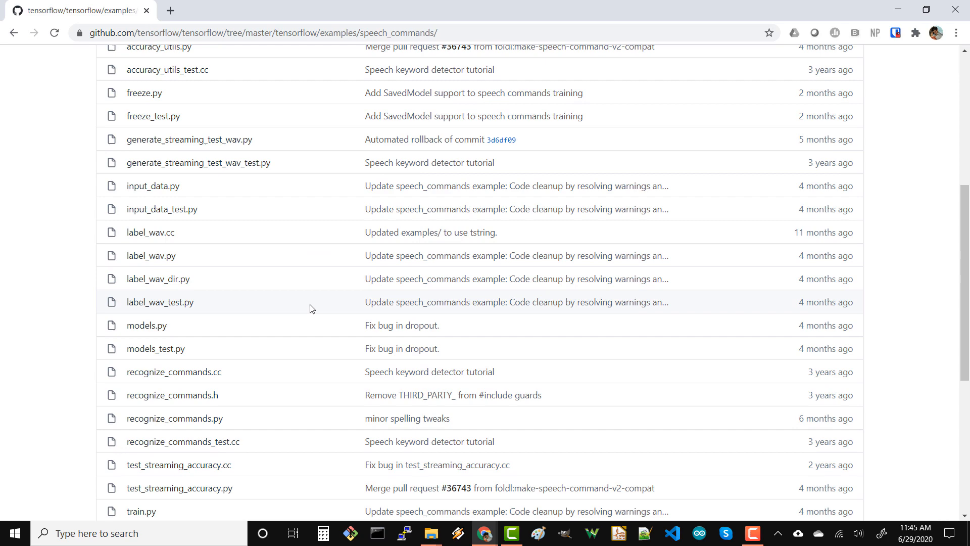
{"action": "scroll", "scroll_direction": "down", "scroll_amount": 3}
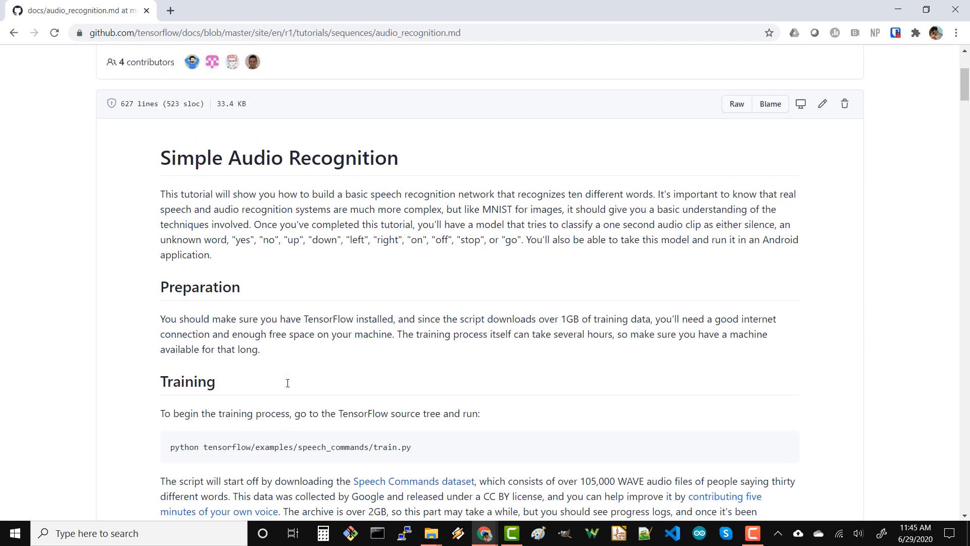
{"action": "scroll", "scroll_direction": "down", "scroll_amount": 3}
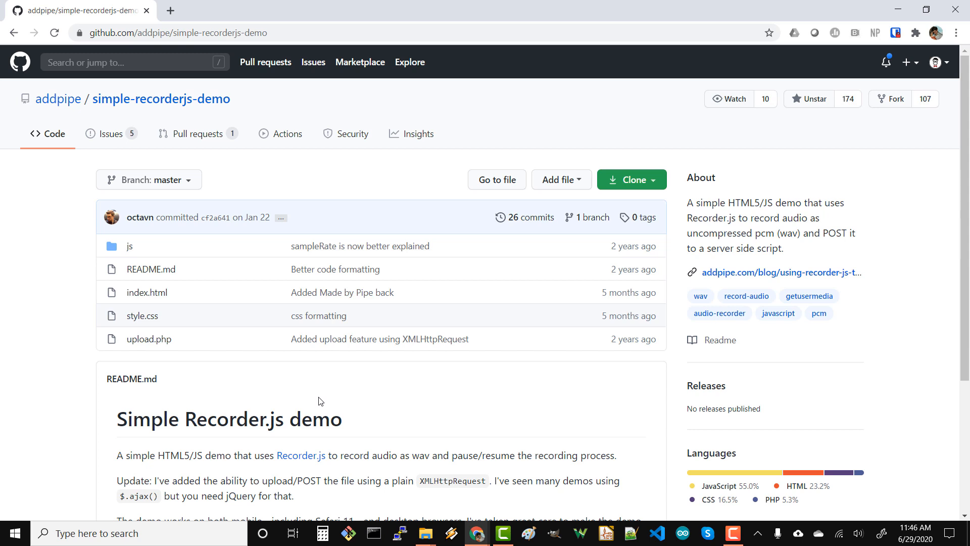
{"action": "mouse_move", "coordinate": [316, 399]}
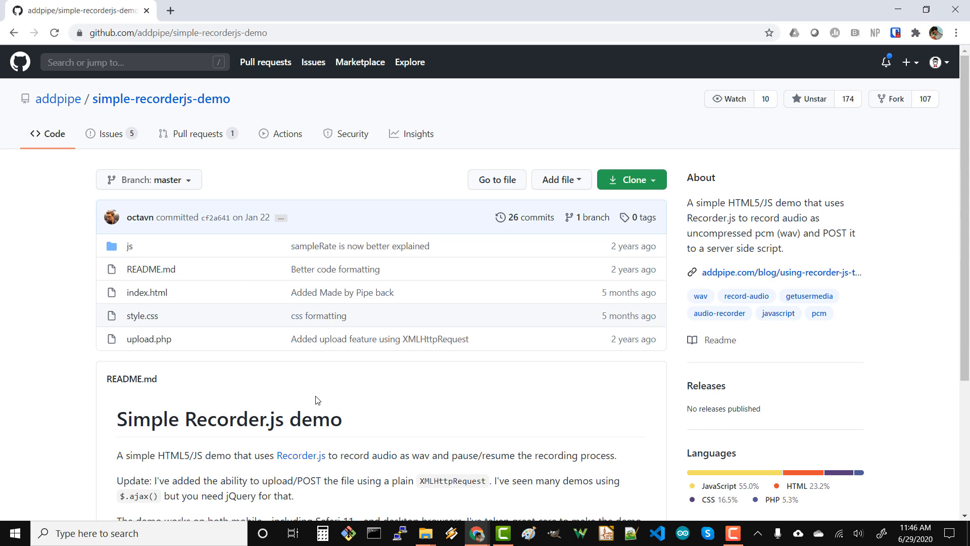
{"action": "mouse_move", "coordinate": [58, 100]}
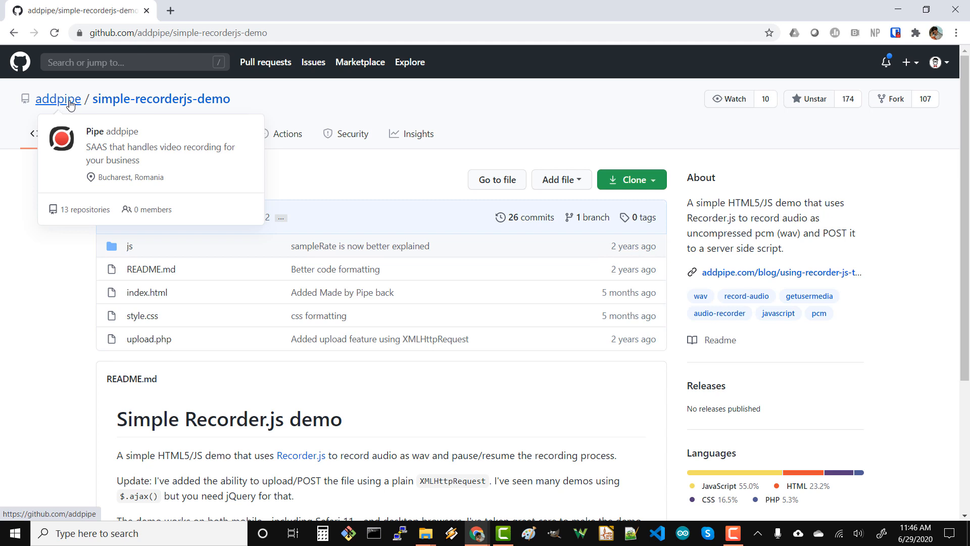
{"action": "mouse_move", "coordinate": [75, 349]}
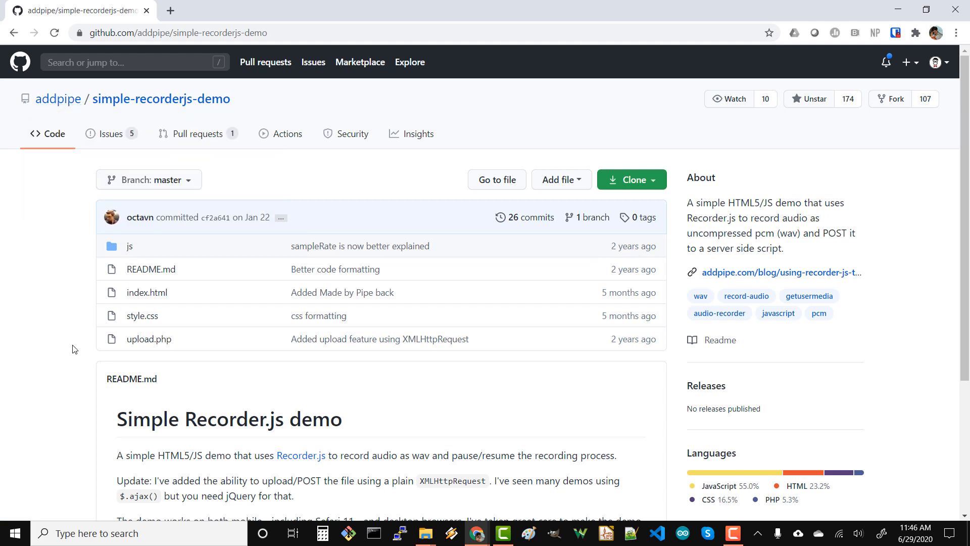
{"action": "scroll", "scroll_direction": "down", "scroll_amount": 3}
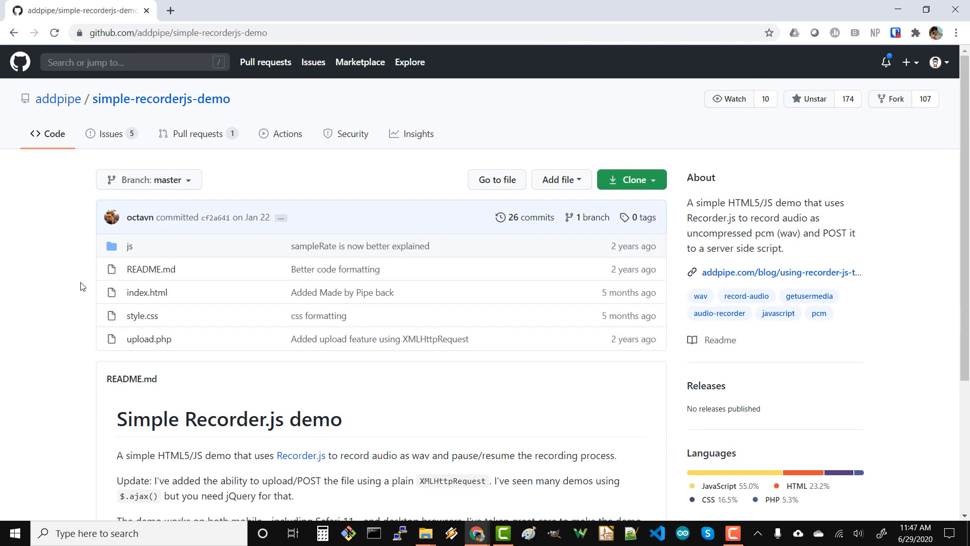
{"action": "mouse_move", "coordinate": [64, 279]}
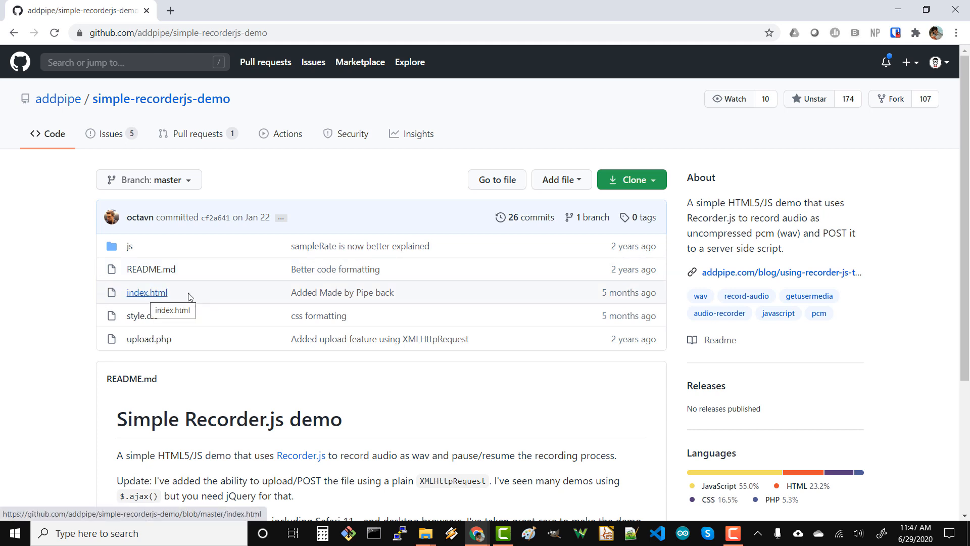
{"action": "mouse_move", "coordinate": [149, 323]}
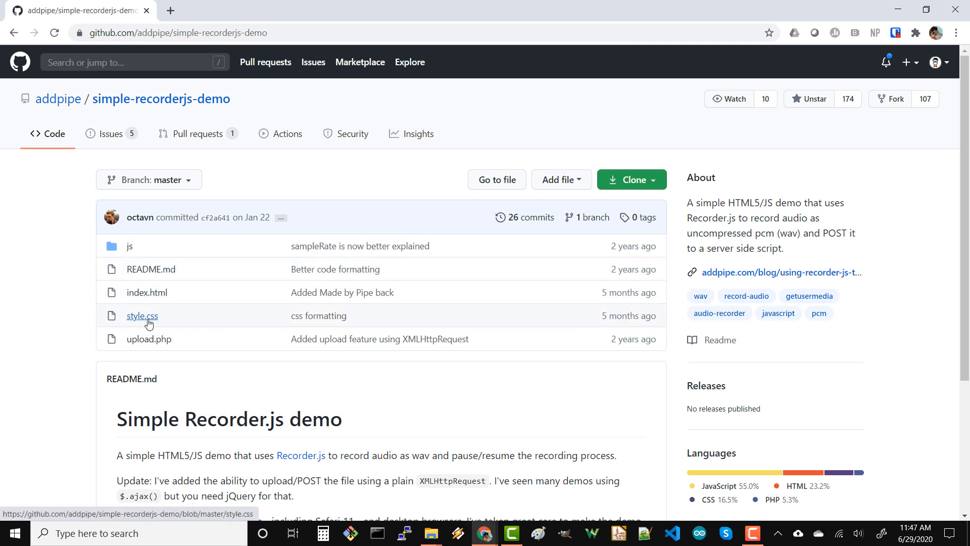
{"action": "left_click", "coordinate": [129, 246]}
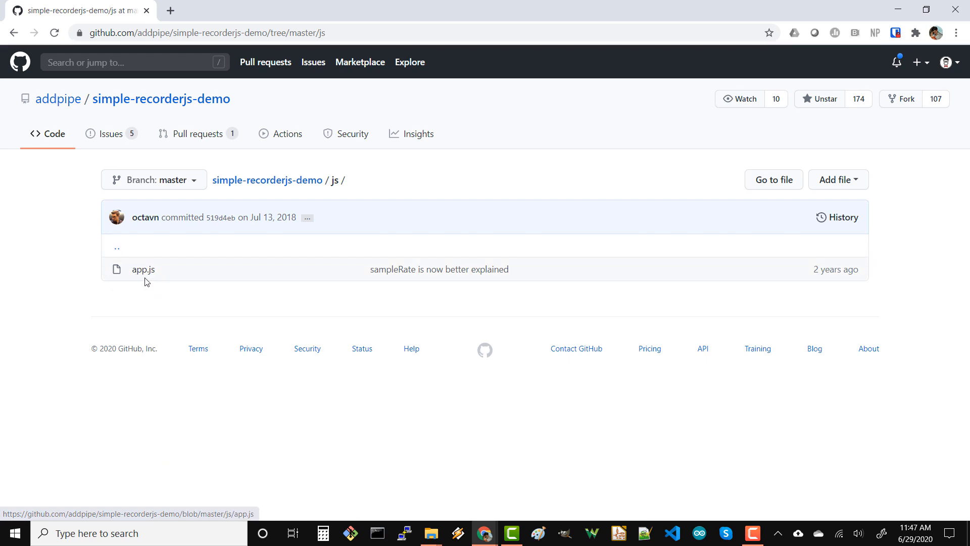
{"action": "left_click", "coordinate": [145, 269]}
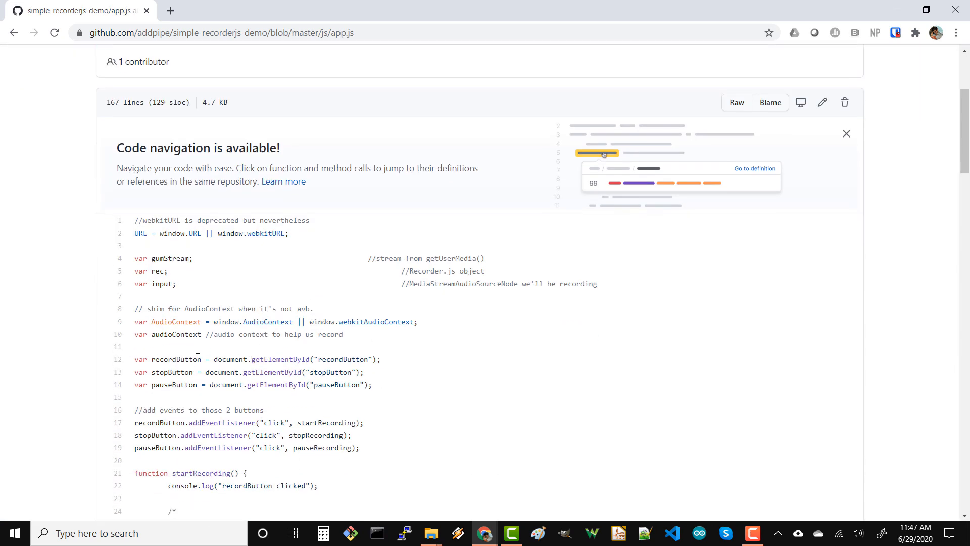
{"action": "scroll", "scroll_direction": "down", "scroll_amount": 3}
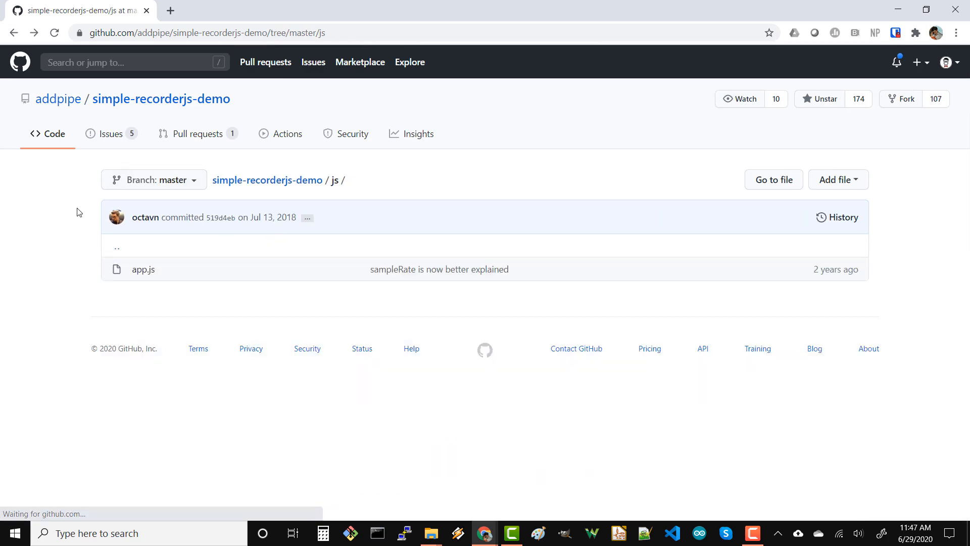
{"action": "left_click", "coordinate": [161, 99]}
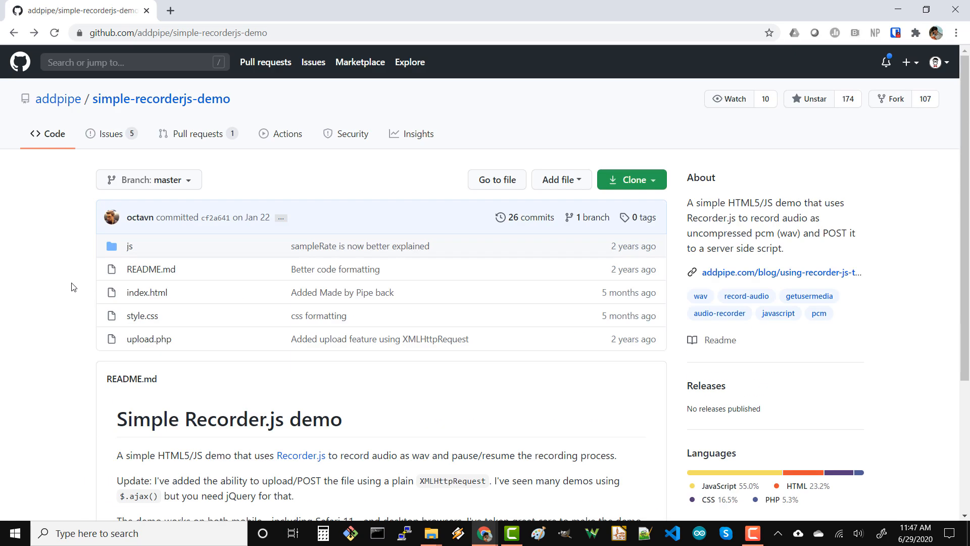
{"action": "mouse_move", "coordinate": [80, 284]}
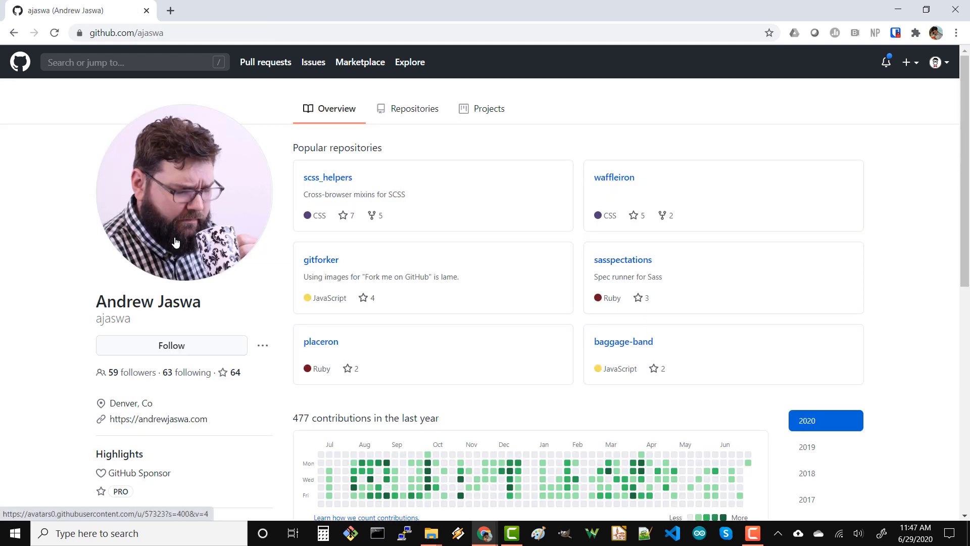
{"action": "mouse_move", "coordinate": [276, 329]}
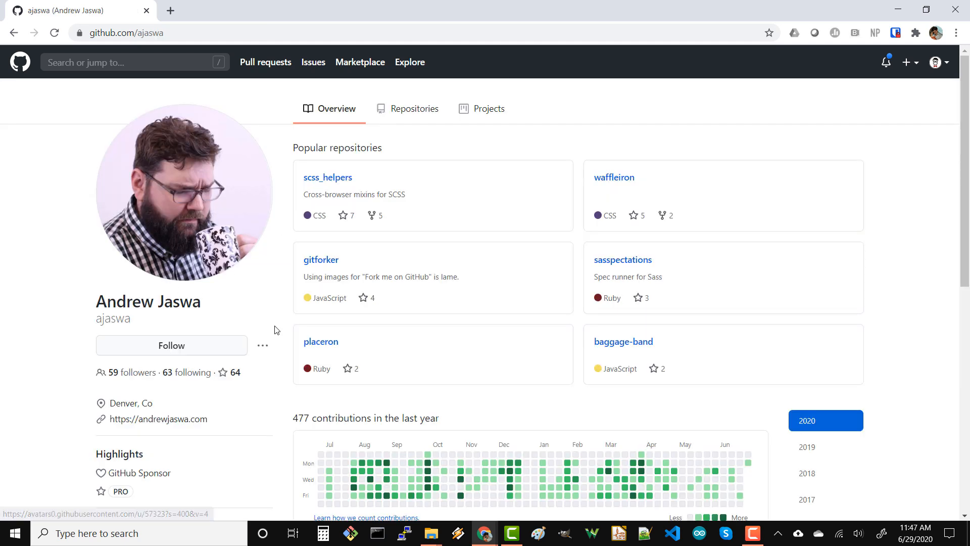
{"action": "mouse_move", "coordinate": [261, 314]}
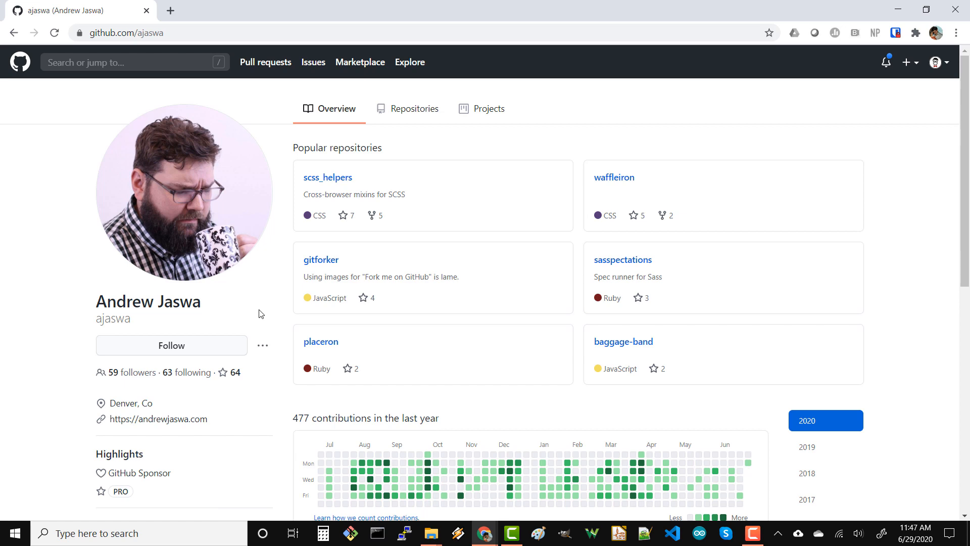
{"action": "mouse_move", "coordinate": [381, 325]}
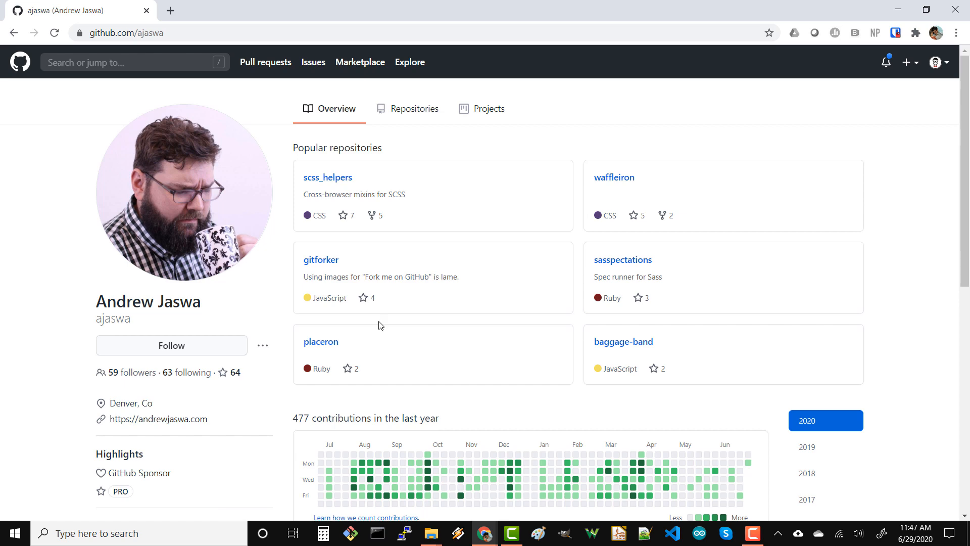
Enter the address shawnhymel.com/ in the address bar
{"action": "type", "text": "shawnhymel.com/botwords"}
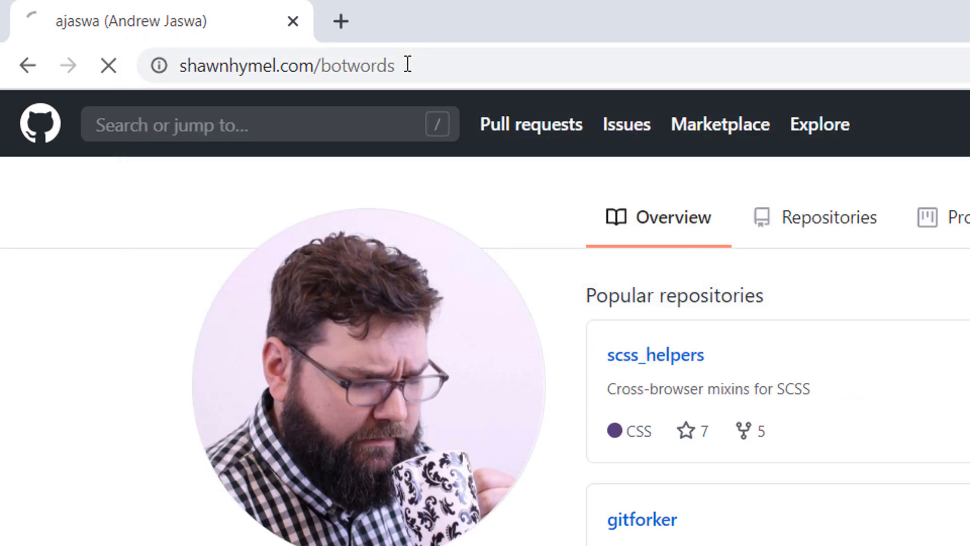
{"action": "key", "text": "Enter"}
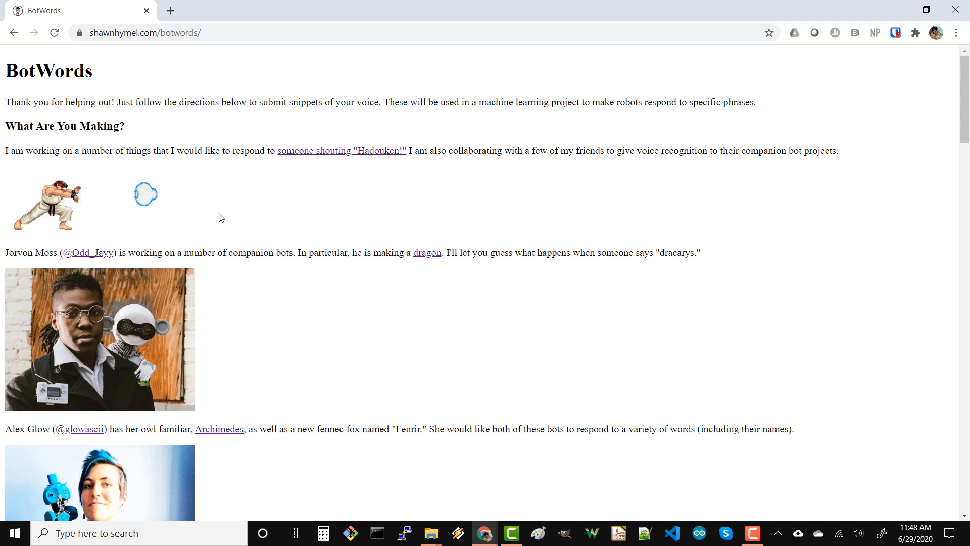
{"action": "scroll", "scroll_direction": "down", "scroll_amount": 3}
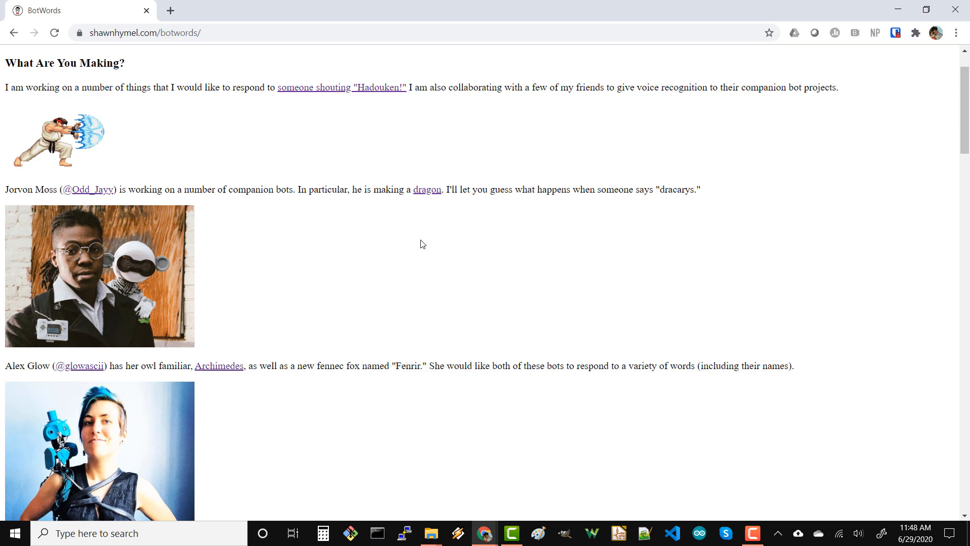
{"action": "left_click", "coordinate": [427, 190]}
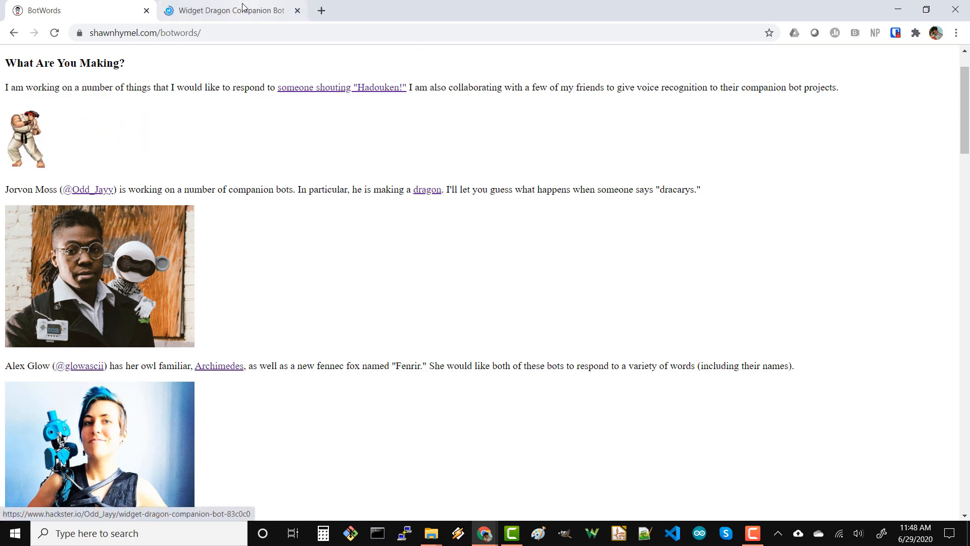
{"action": "left_click", "coordinate": [229, 11]}
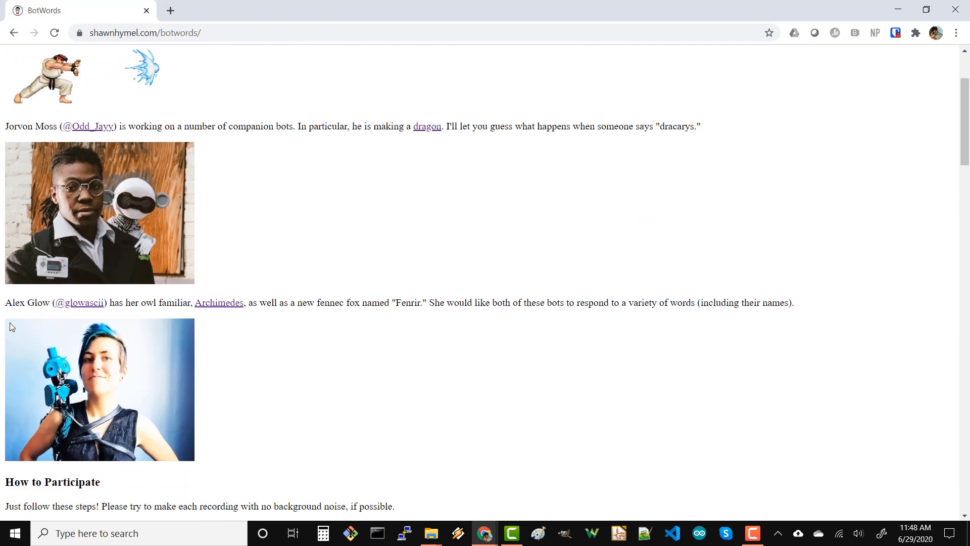
{"action": "left_click", "coordinate": [219, 303]}
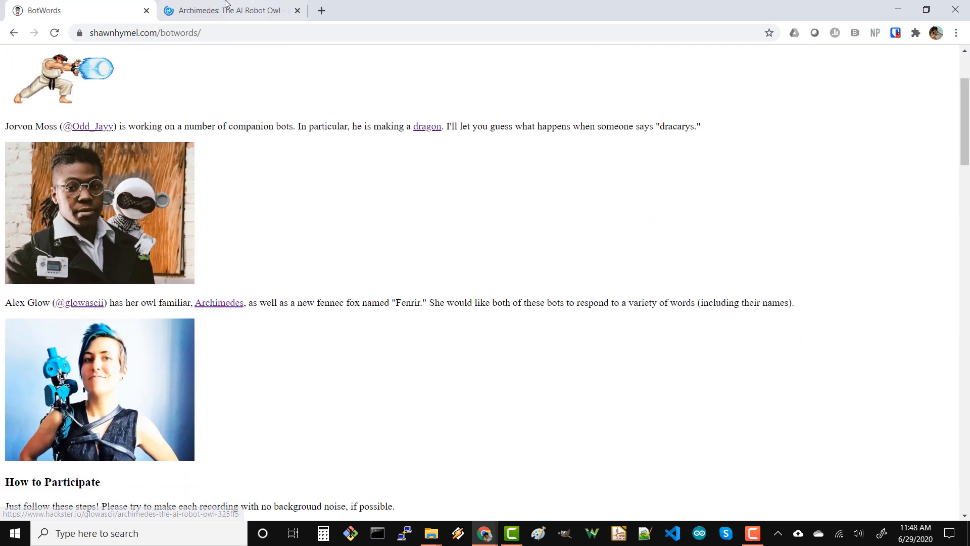
{"action": "left_click", "coordinate": [229, 10]}
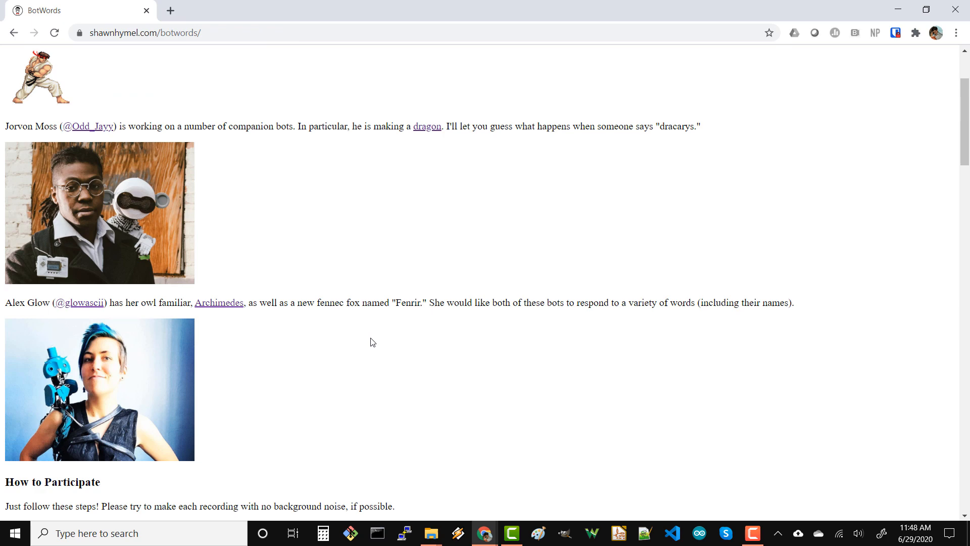
{"action": "scroll", "scroll_direction": "down", "scroll_amount": 3}
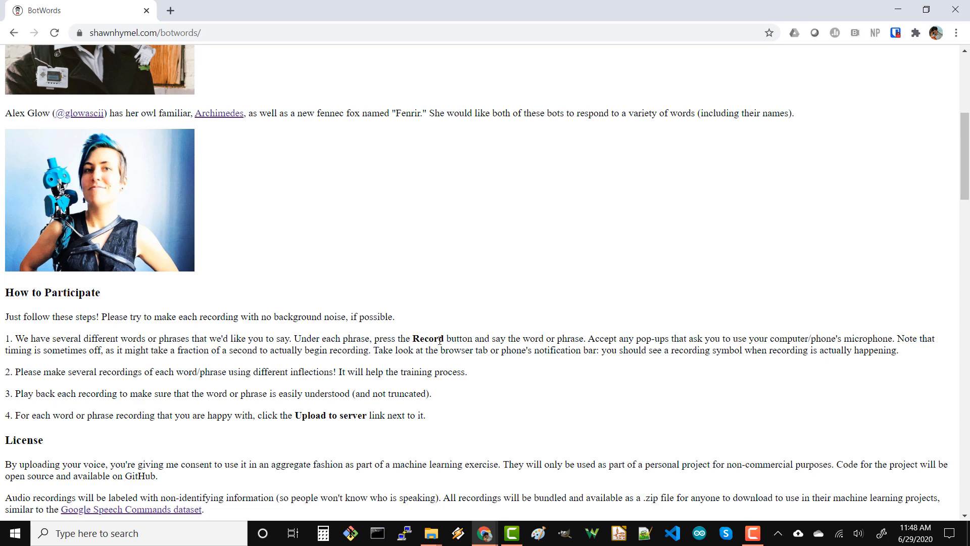
{"action": "mouse_move", "coordinate": [229, 383]}
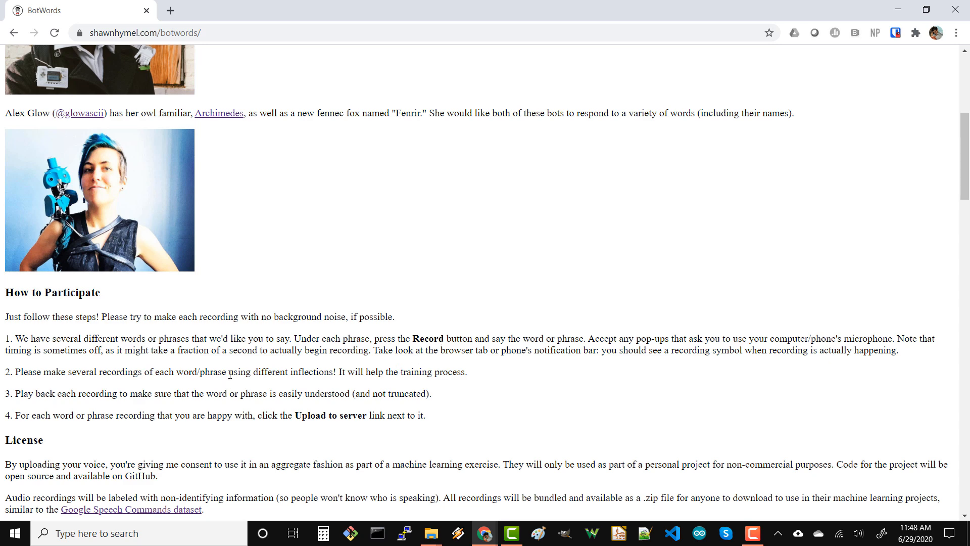
Record the word Dracarys and play back the new clip
{"action": "scroll", "scroll_direction": "down", "scroll_amount": 3}
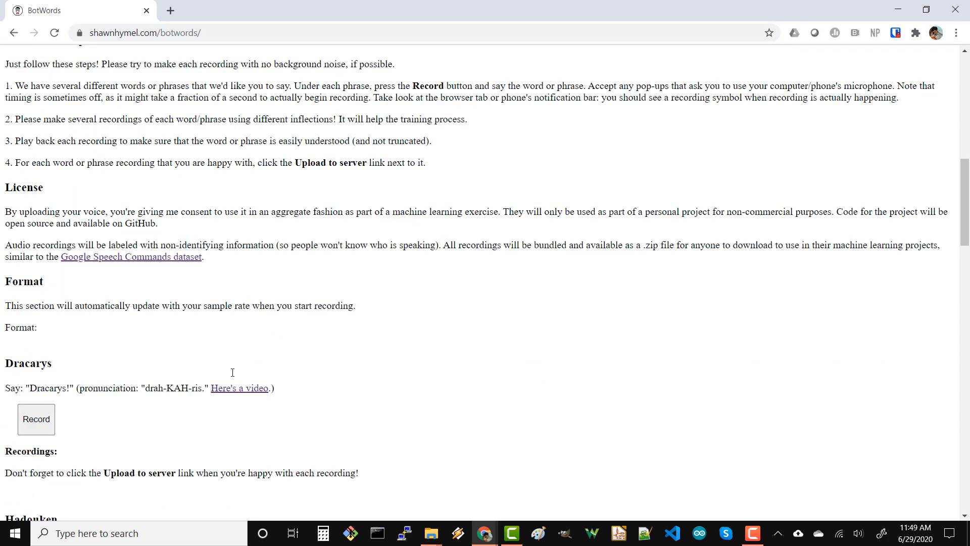
{"action": "scroll", "scroll_direction": "down", "scroll_amount": 3}
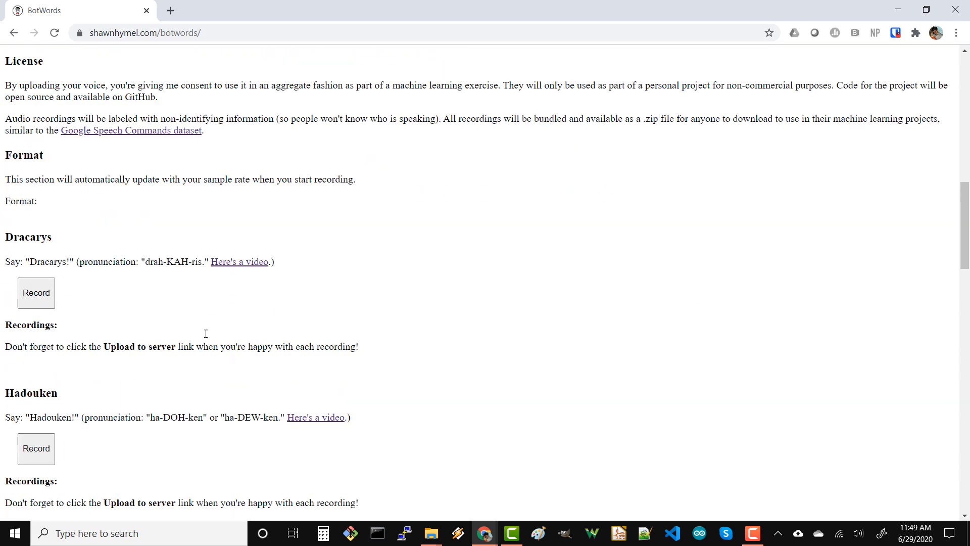
{"action": "mouse_move", "coordinate": [48, 293]}
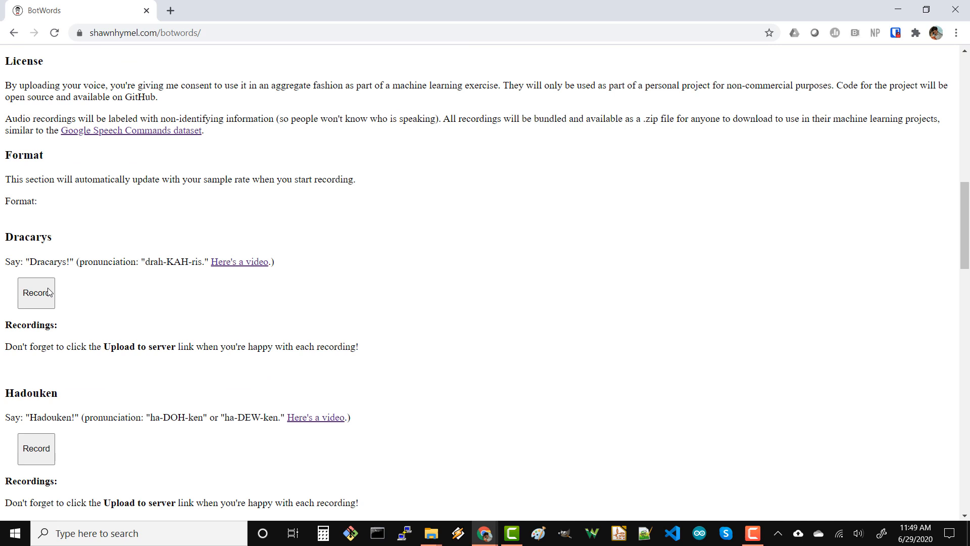
{"action": "left_click", "coordinate": [36, 293]}
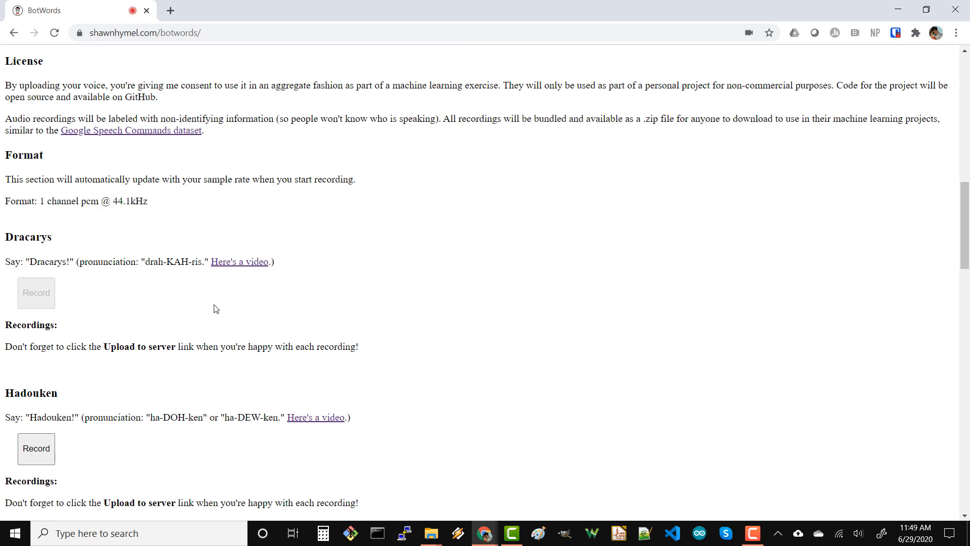
{"action": "left_click", "coordinate": [36, 293]}
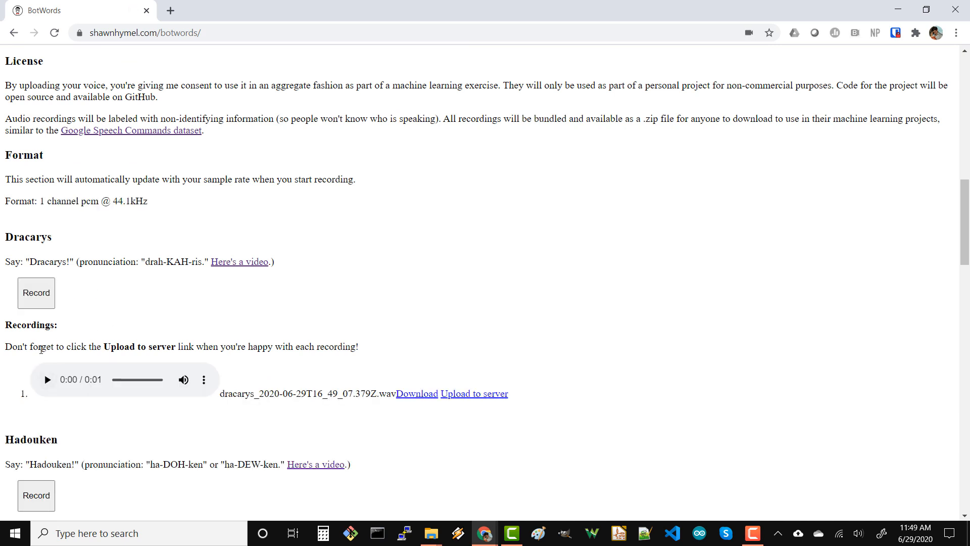
{"action": "left_click", "coordinate": [49, 379]}
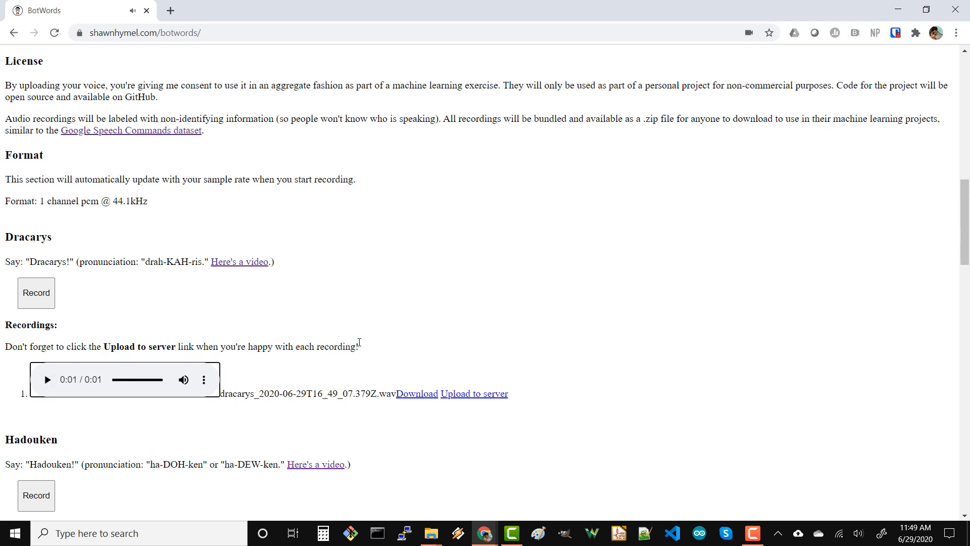
{"action": "mouse_move", "coordinate": [408, 399]}
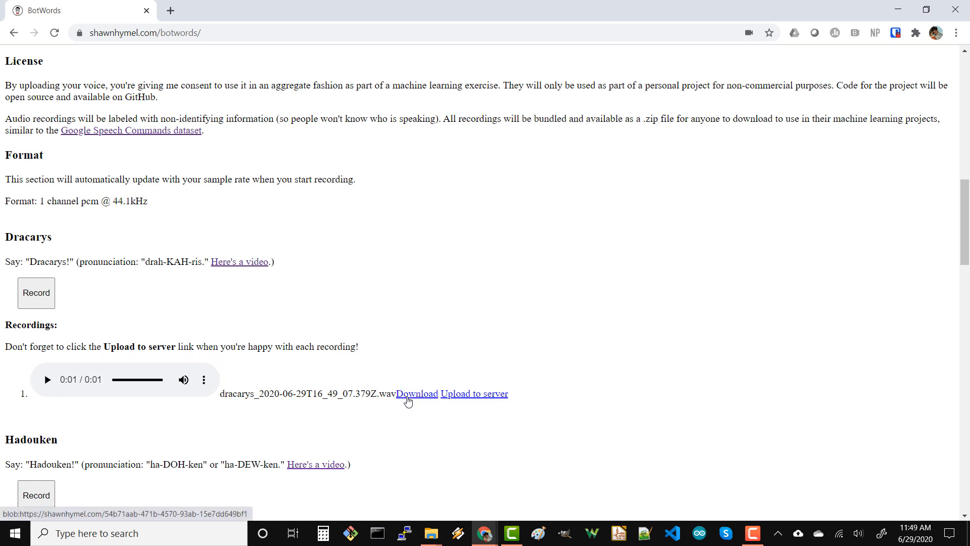
Download the Dracarys clip and upload it to the server
{"action": "left_click", "coordinate": [416, 394]}
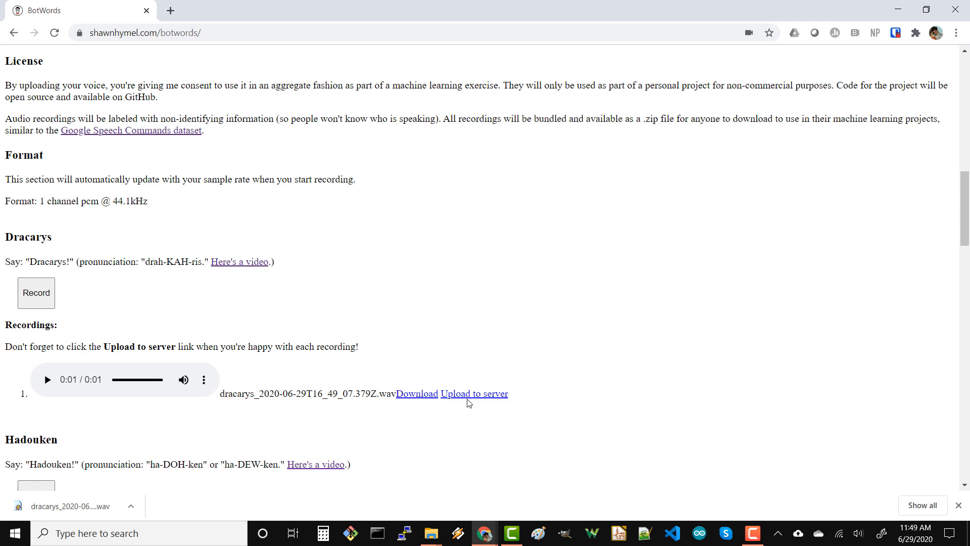
{"action": "left_click", "coordinate": [473, 393]}
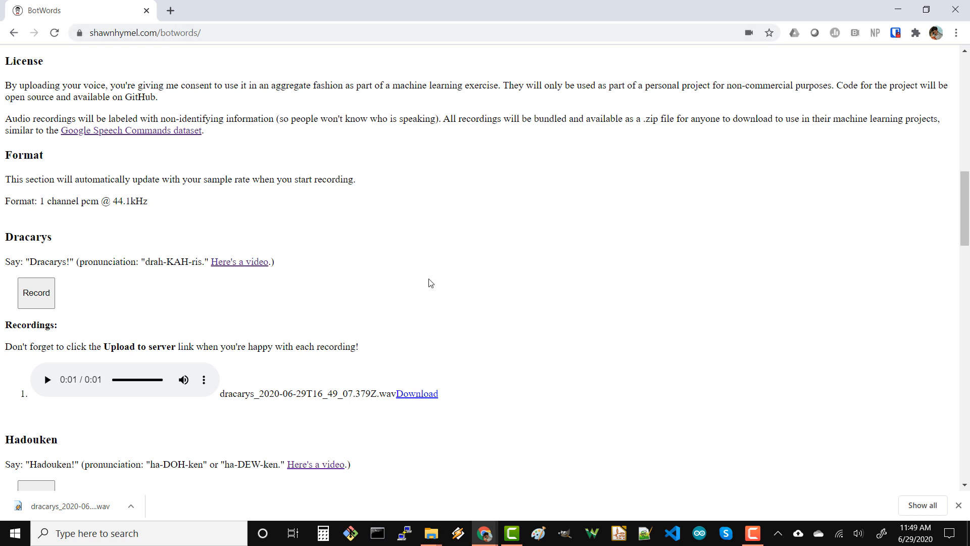
{"action": "mouse_move", "coordinate": [208, 318]}
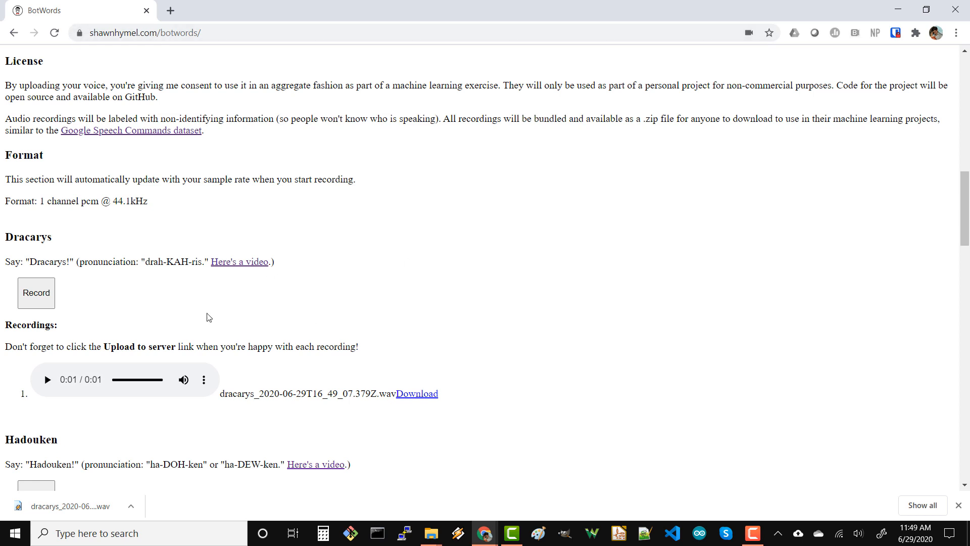
{"action": "scroll", "scroll_direction": "down", "scroll_amount": 3}
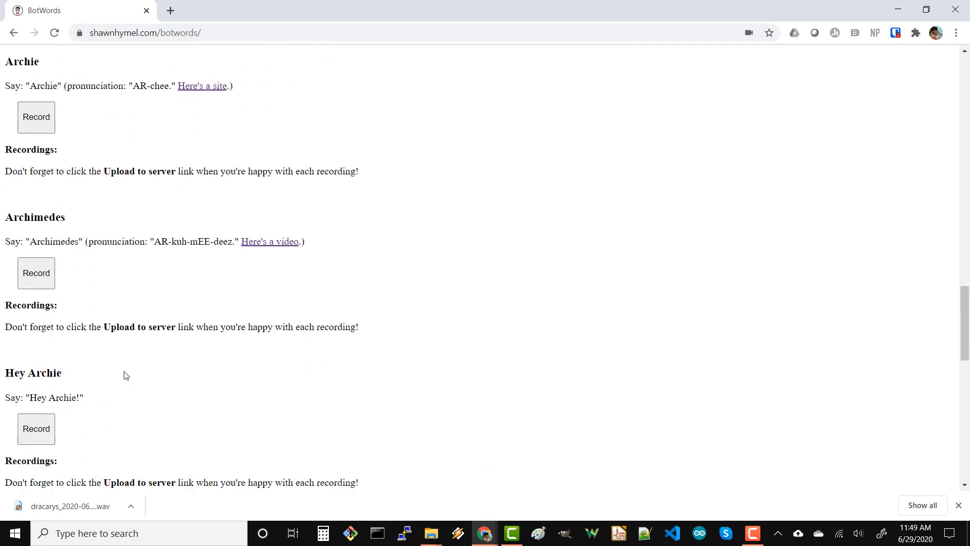
{"action": "scroll", "scroll_direction": "down", "scroll_amount": 3}
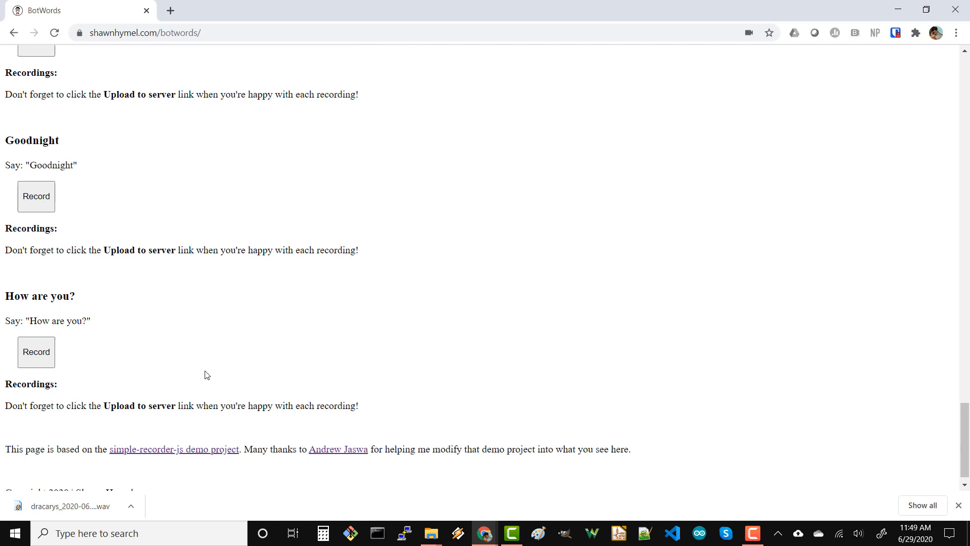
{"action": "scroll", "scroll_direction": "down", "scroll_amount": 3}
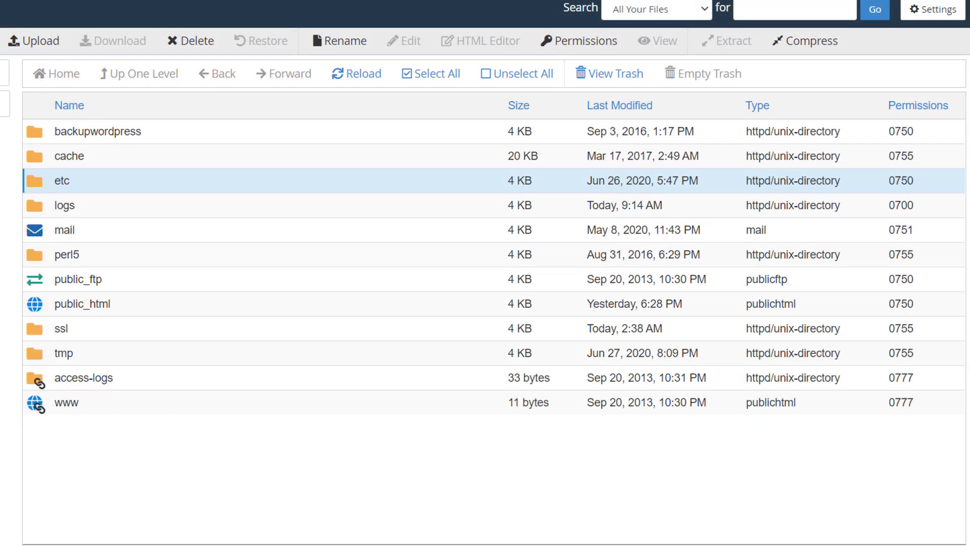
{"action": "mouse_move", "coordinate": [316, 318]}
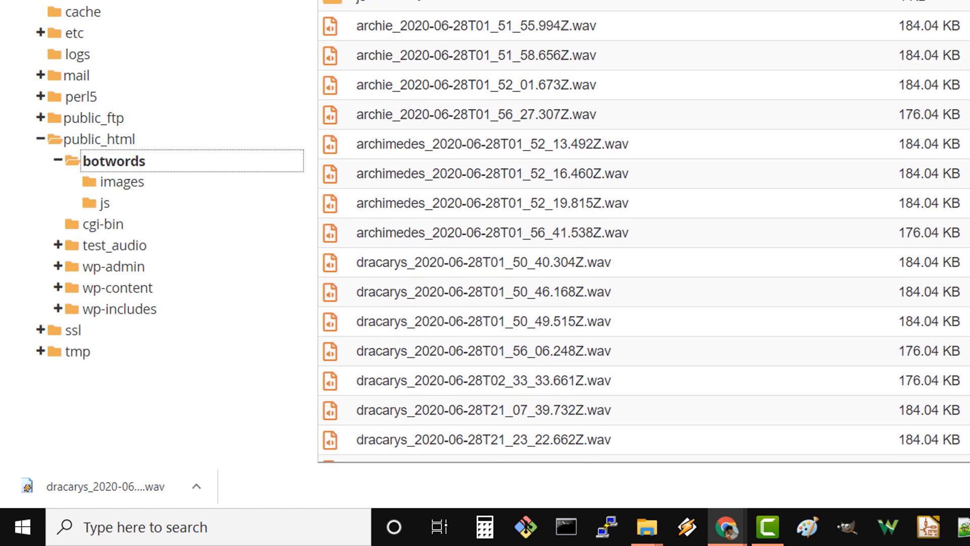
{"action": "mouse_move", "coordinate": [575, 179]}
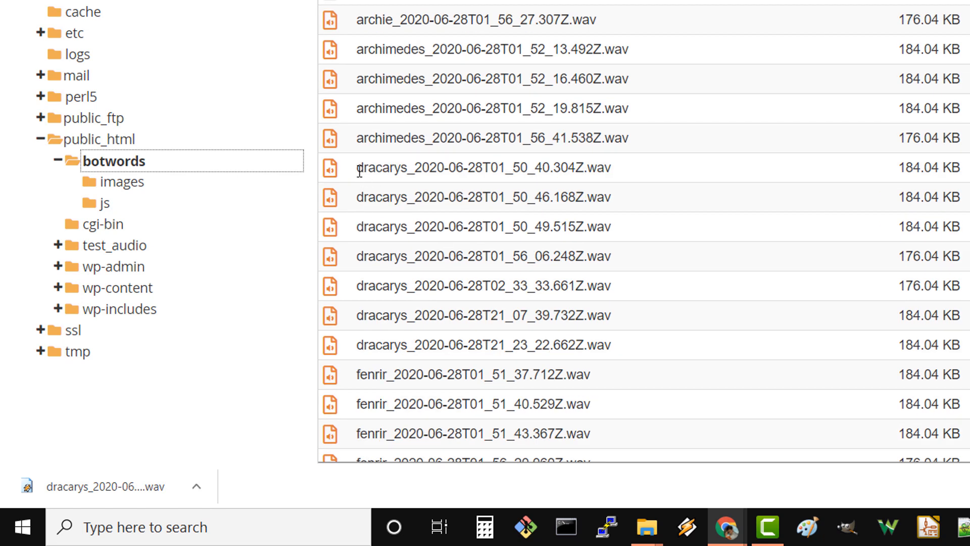
{"action": "mouse_move", "coordinate": [358, 175]}
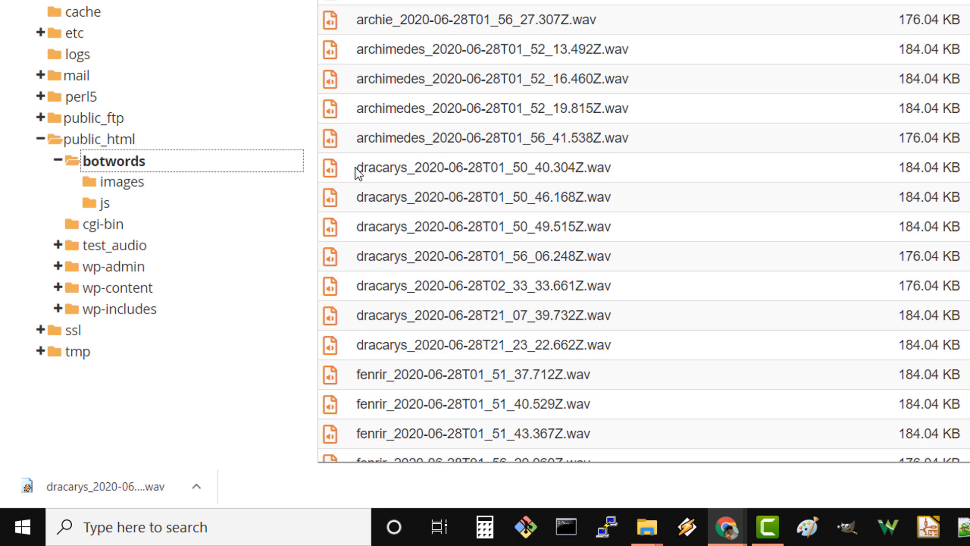
{"action": "mouse_move", "coordinate": [358, 169]}
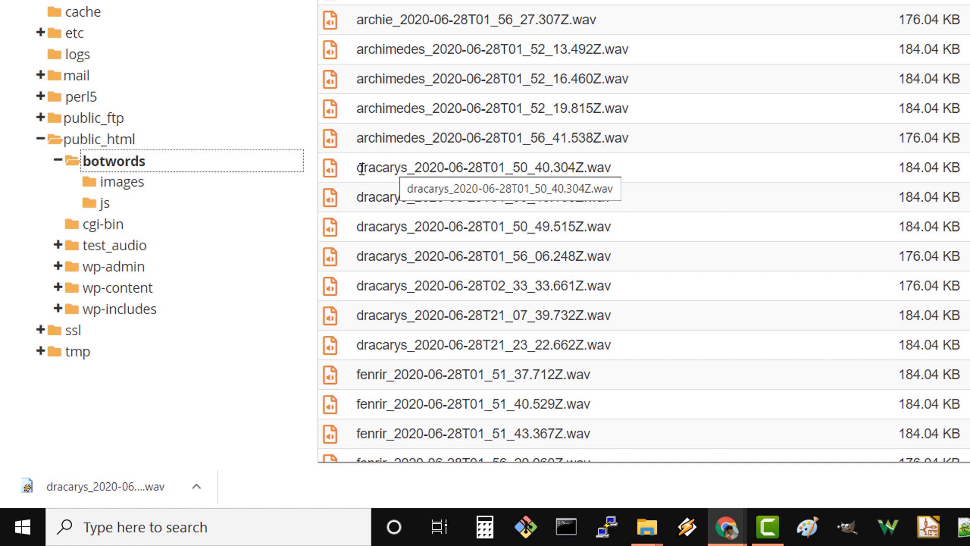
{"action": "mouse_move", "coordinate": [408, 167]}
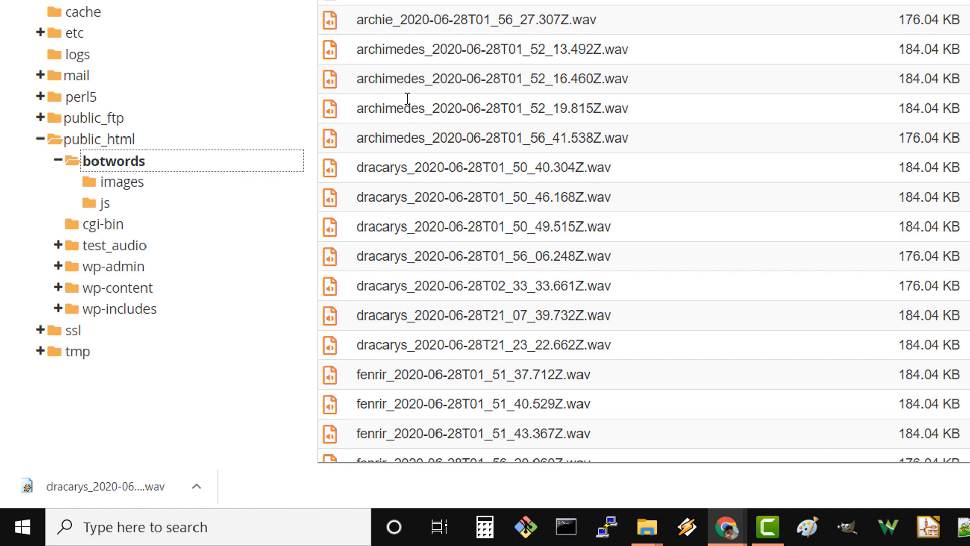
Scroll past the uploaded .wav files and bring up actions for index.html
{"action": "scroll", "scroll_direction": "down", "scroll_amount": 3}
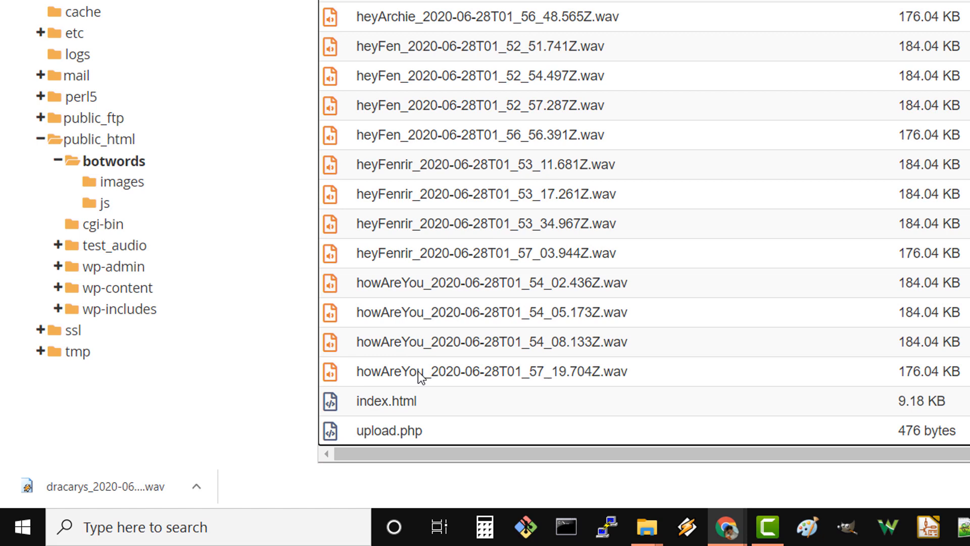
{"action": "right_click", "coordinate": [386, 400]}
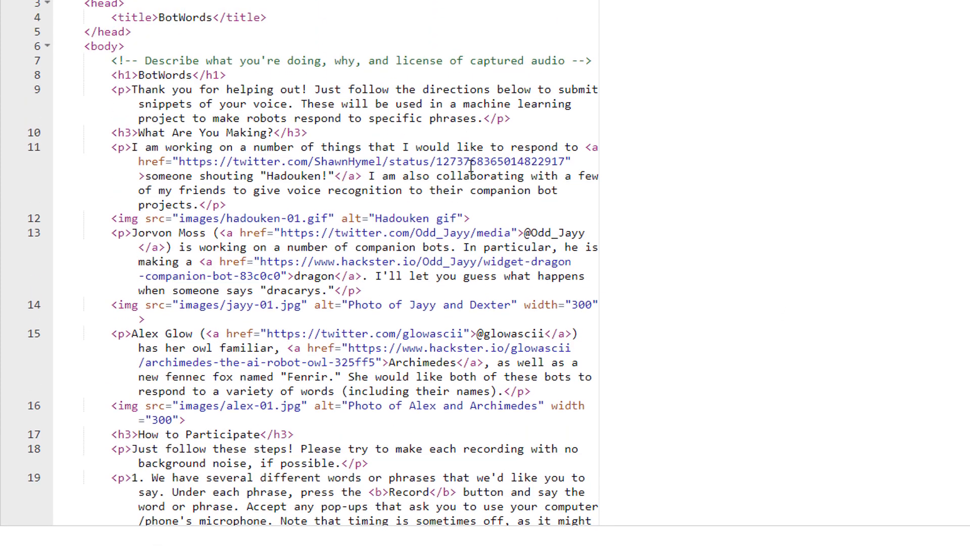
Scroll the index.html source to the Dracarys button and inspect its dracarys id
{"action": "scroll", "scroll_direction": "down", "scroll_amount": 3}
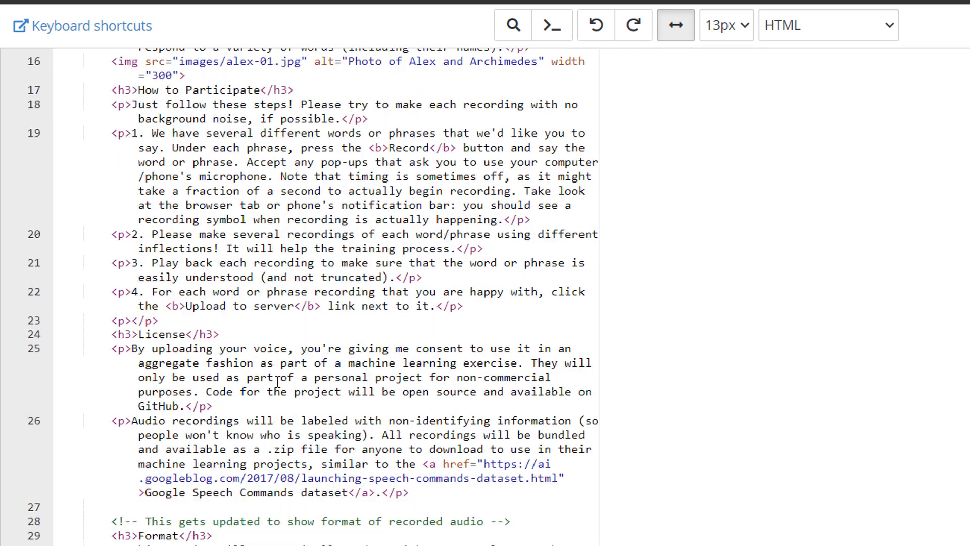
{"action": "scroll", "scroll_direction": "down", "scroll_amount": 3}
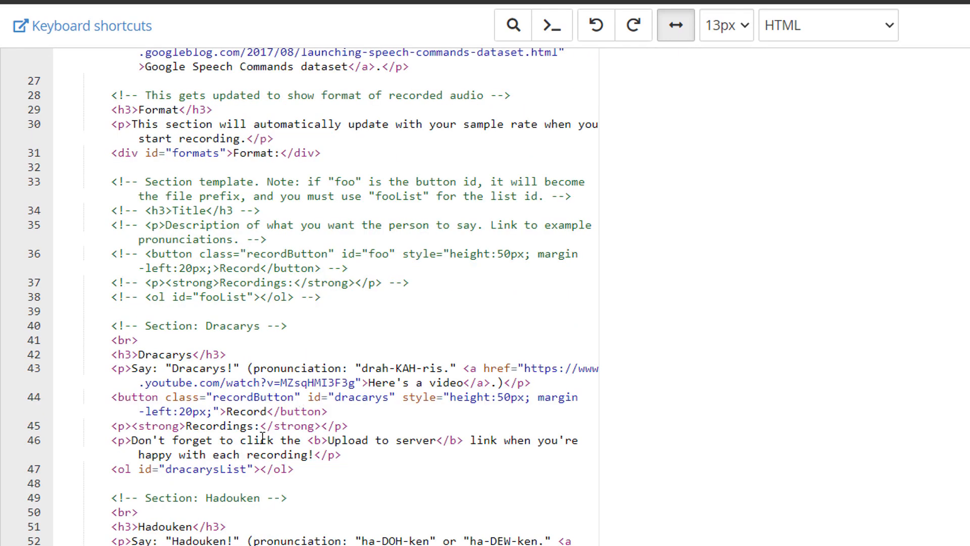
{"action": "double_click", "coordinate": [161, 397]}
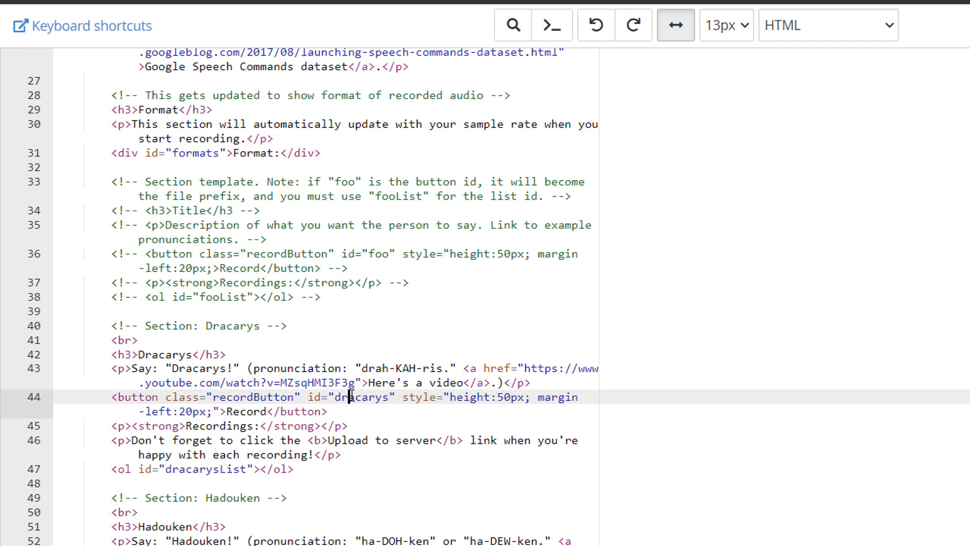
{"action": "double_click", "coordinate": [357, 397]}
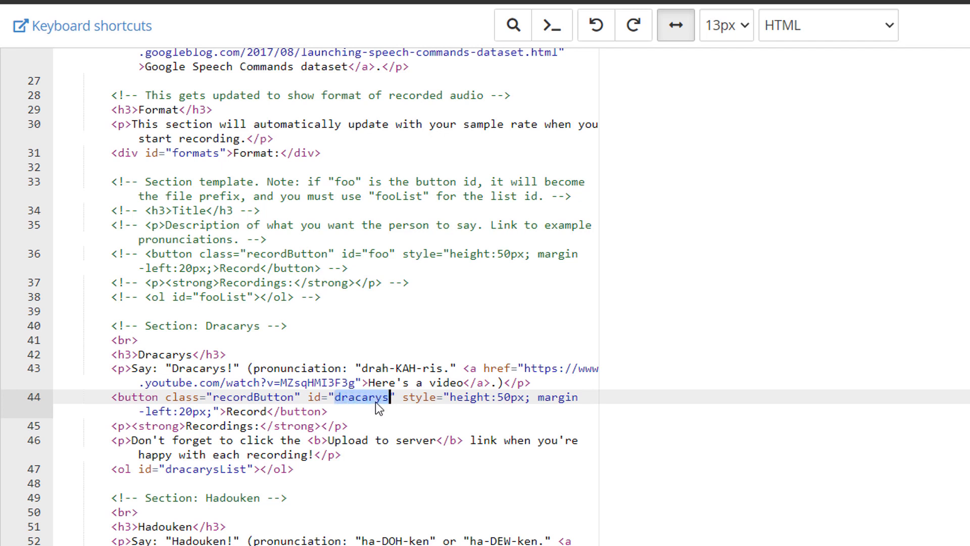
{"action": "left_click", "coordinate": [358, 397]}
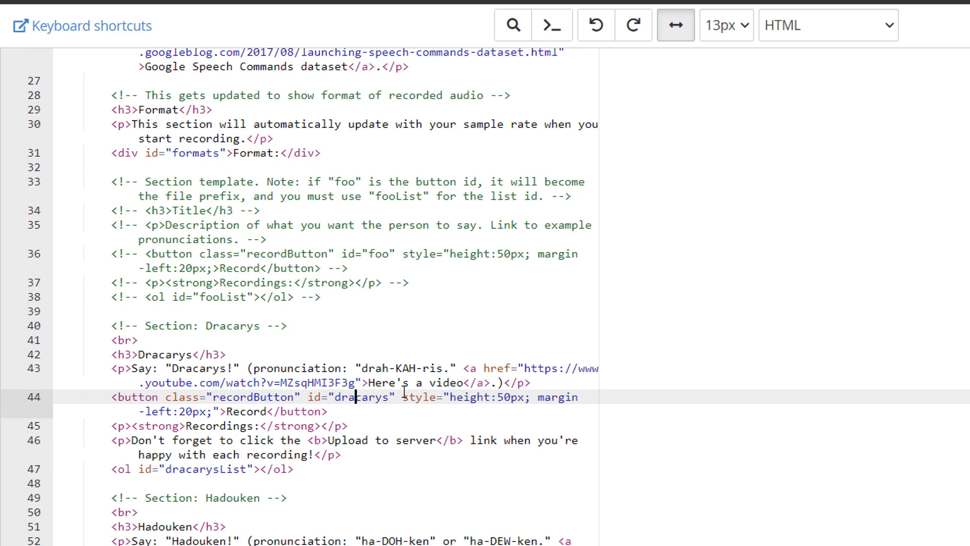
{"action": "scroll", "scroll_direction": "down", "scroll_amount": 3}
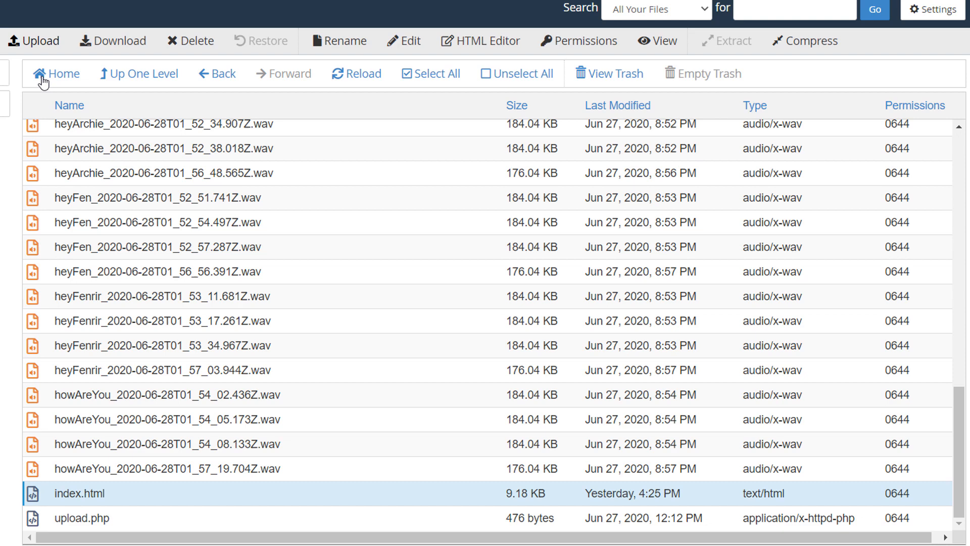
Open app.js from the js folder in the File Manager editor
{"action": "left_click", "coordinate": [58, 74]}
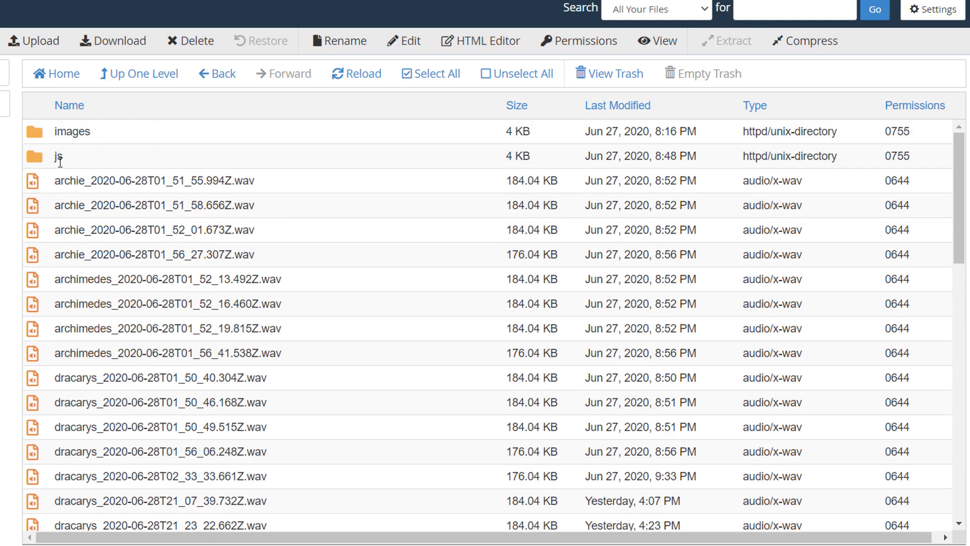
{"action": "double_click", "coordinate": [54, 156]}
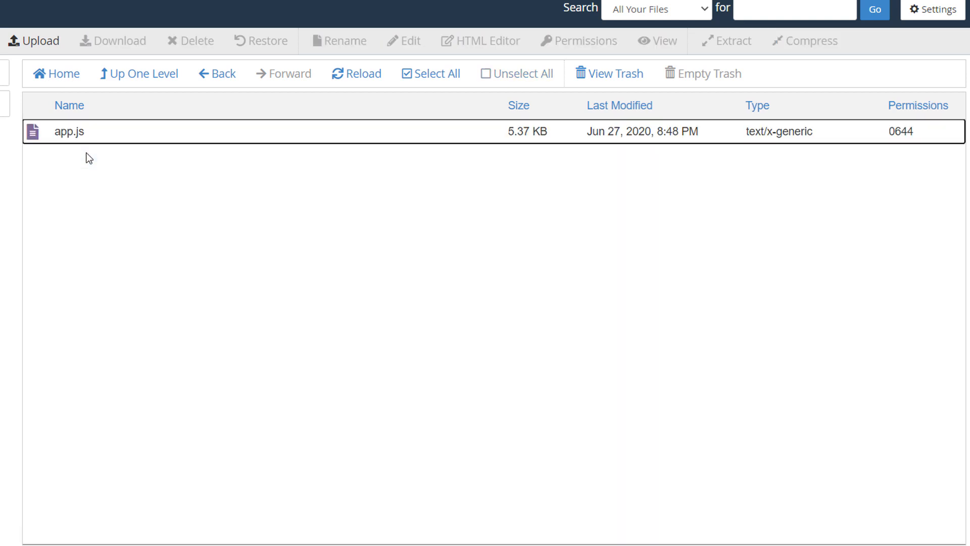
{"action": "left_click", "coordinate": [403, 41]}
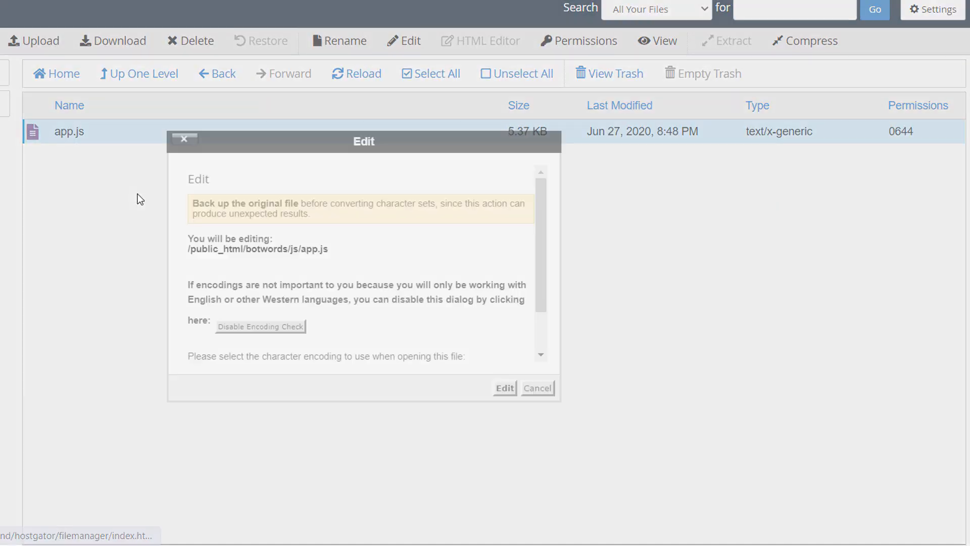
{"action": "left_click", "coordinate": [504, 387]}
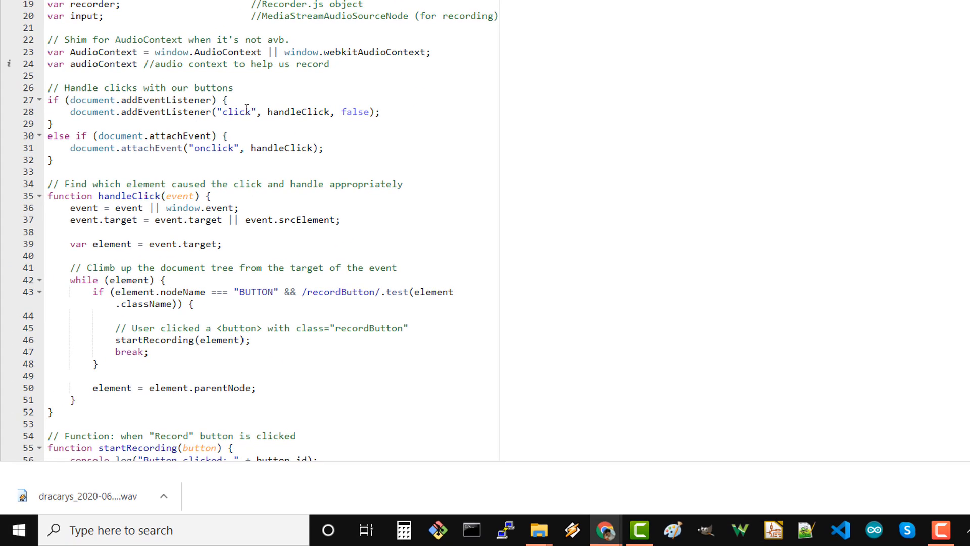
{"action": "double_click", "coordinate": [324, 291]}
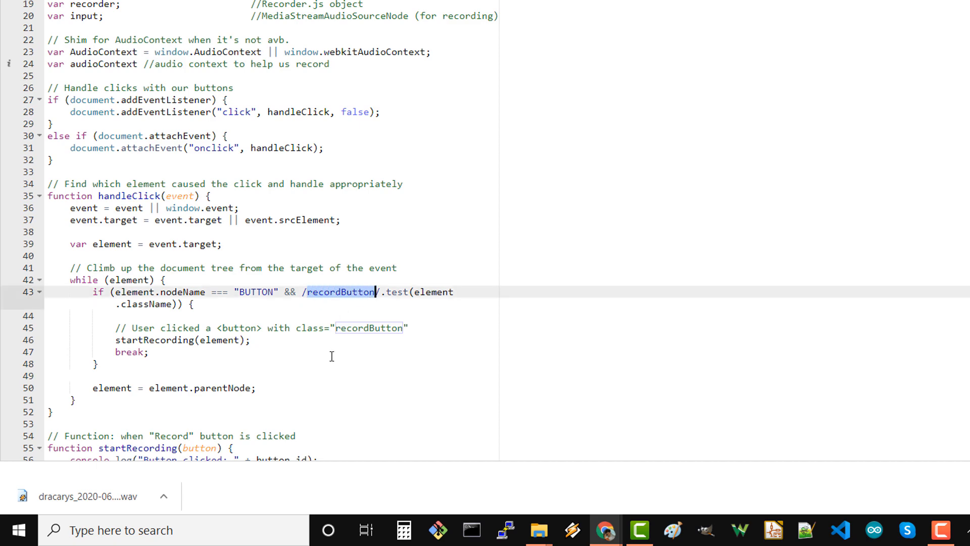
{"action": "scroll", "scroll_direction": "down", "scroll_amount": 3}
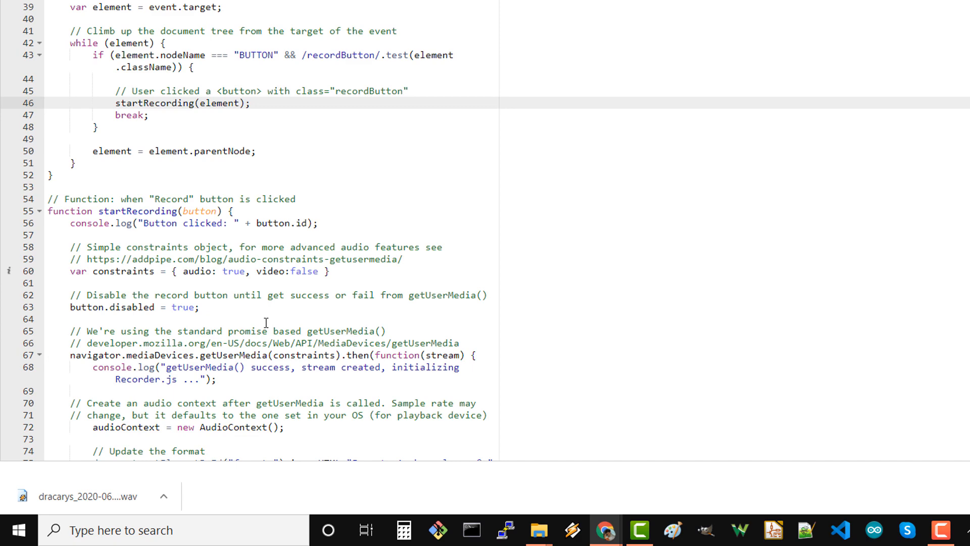
{"action": "scroll", "scroll_direction": "down", "scroll_amount": 3}
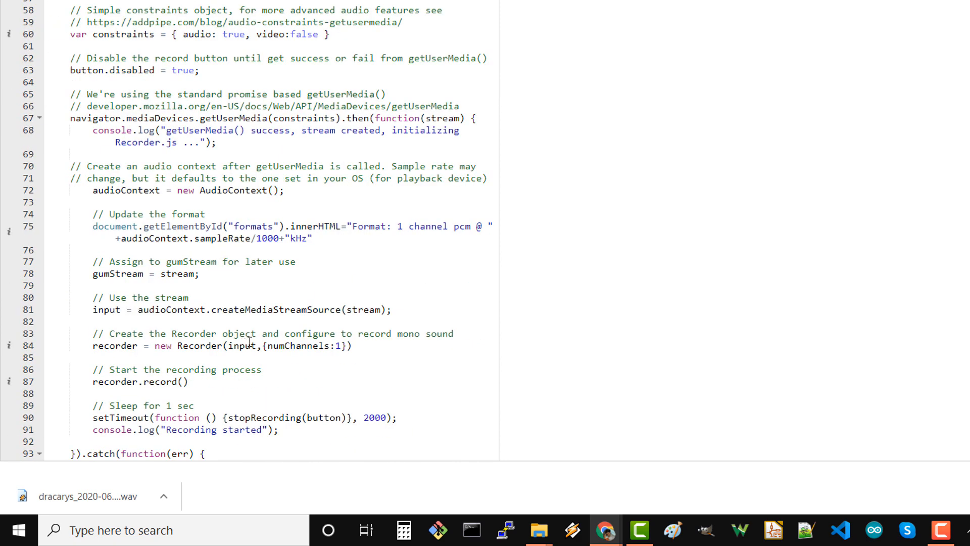
{"action": "scroll", "scroll_direction": "down", "scroll_amount": 3}
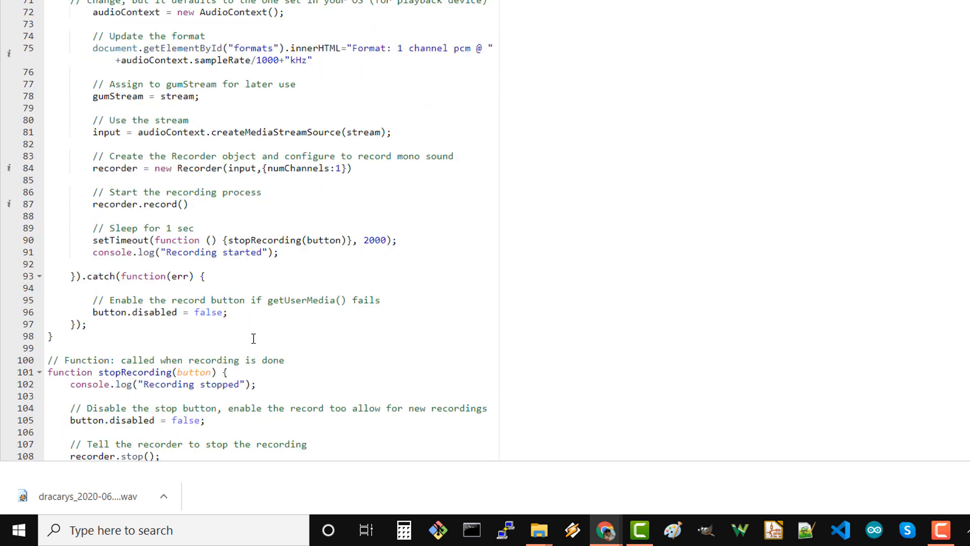
{"action": "scroll", "scroll_direction": "down", "scroll_amount": 3}
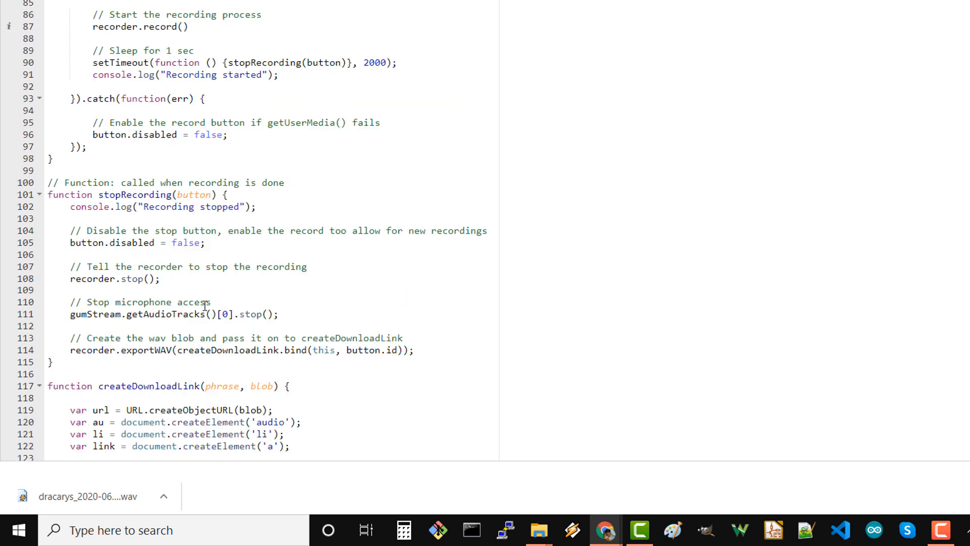
{"action": "scroll", "scroll_direction": "down", "scroll_amount": 3}
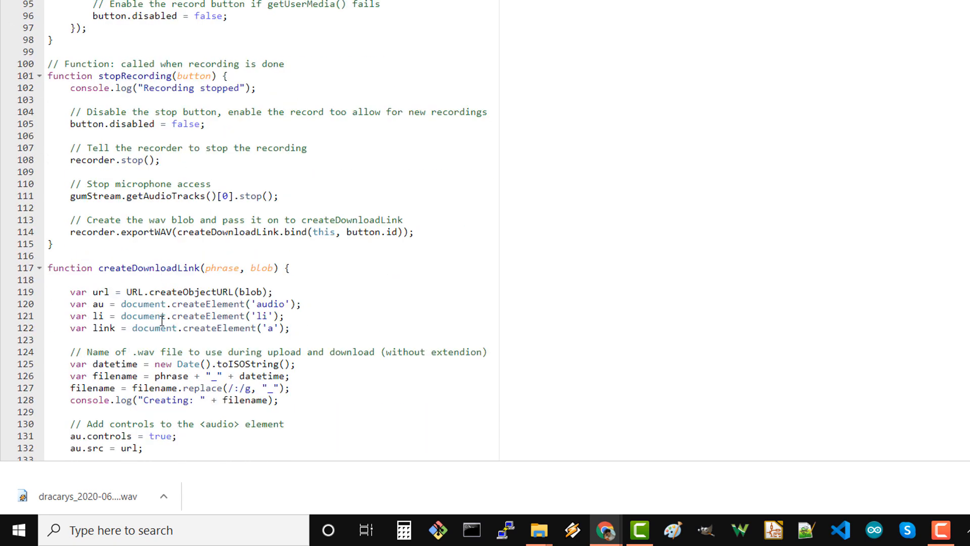
{"action": "scroll", "scroll_direction": "down", "scroll_amount": 3}
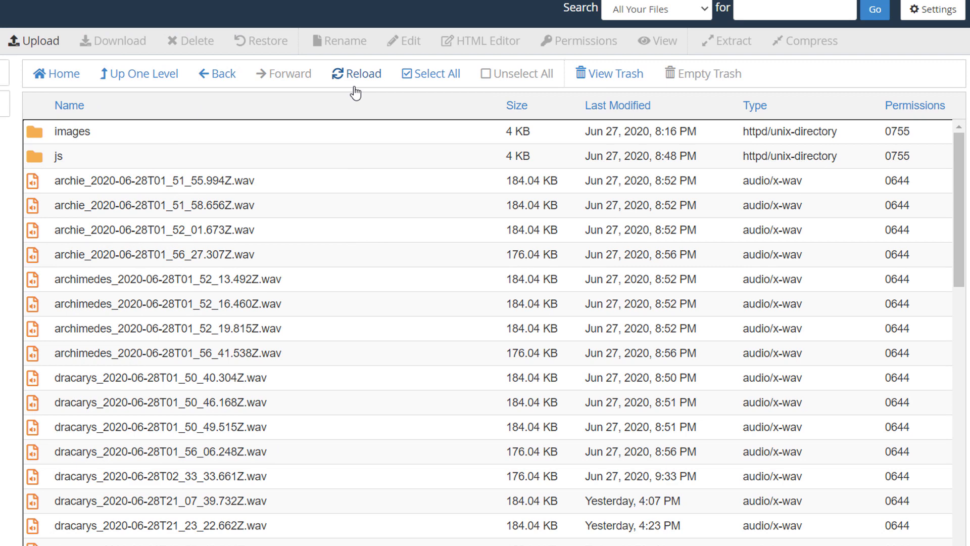
{"action": "mouse_move", "coordinate": [299, 383]}
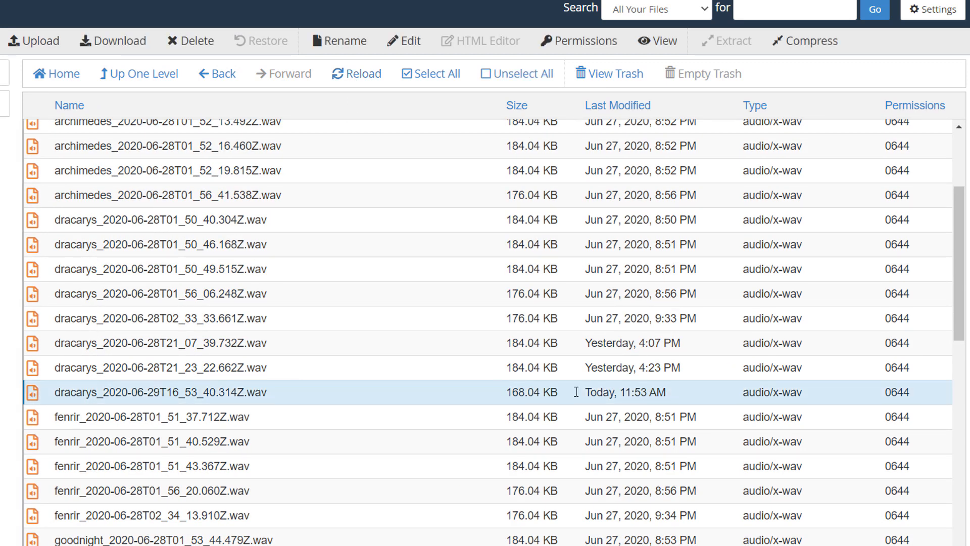
Bring up actions for the new 168.04 KB dracarys recording
{"action": "right_click", "coordinate": [151, 392]}
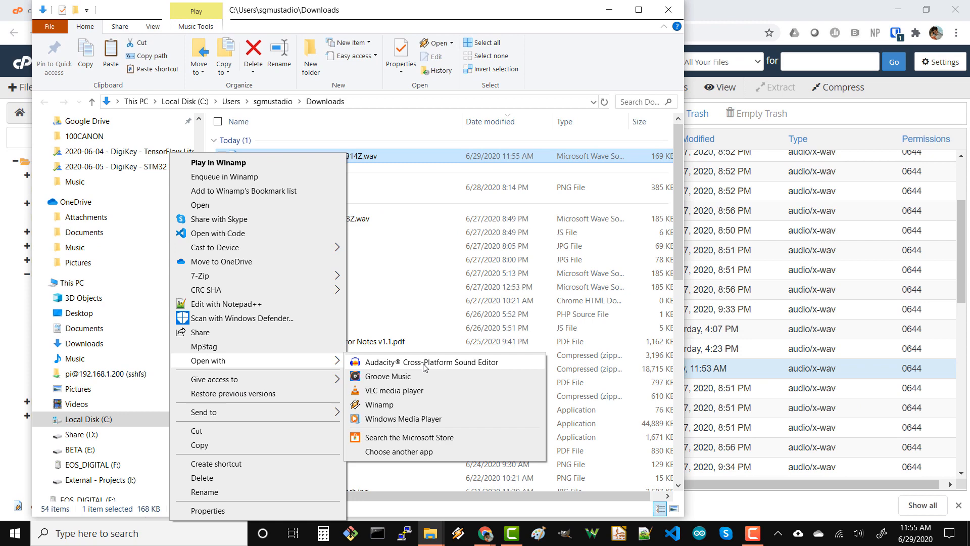
Open the downloaded dracarys .wav with Audacity
{"action": "left_click", "coordinate": [432, 362]}
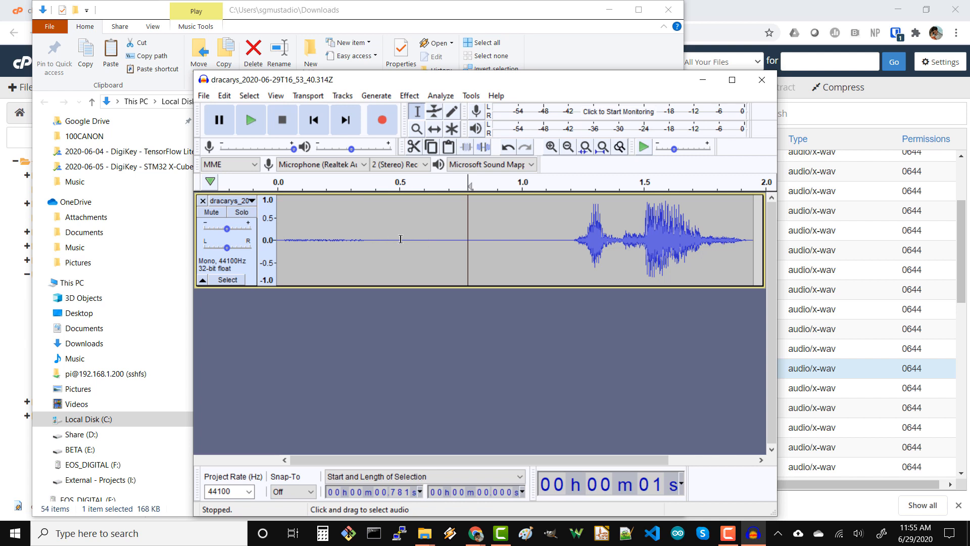
Select the quiet lead-in of the dracarys waveform and play the clip from about 1 second
{"action": "left_click_drag", "start_coordinate": [278, 238], "coordinate": [390, 238]}
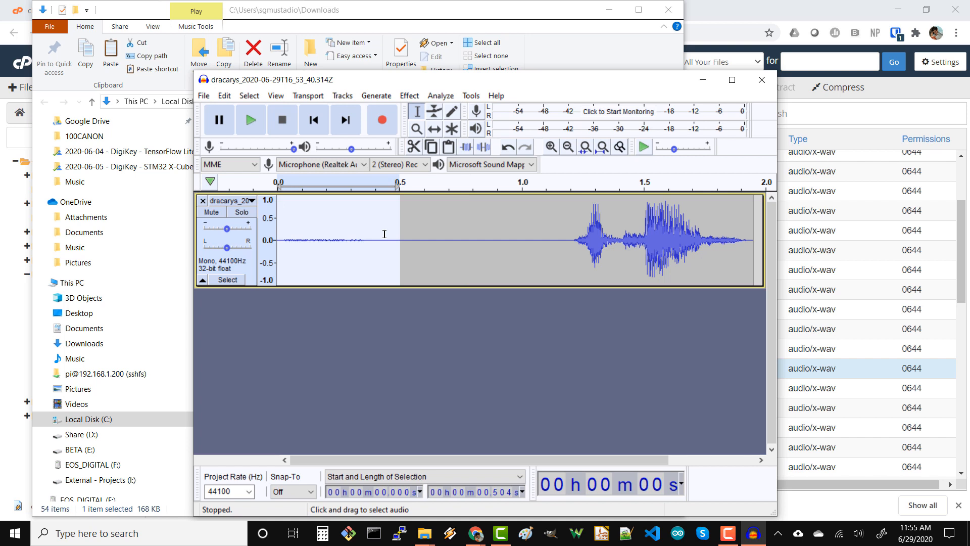
{"action": "mouse_move", "coordinate": [356, 234]}
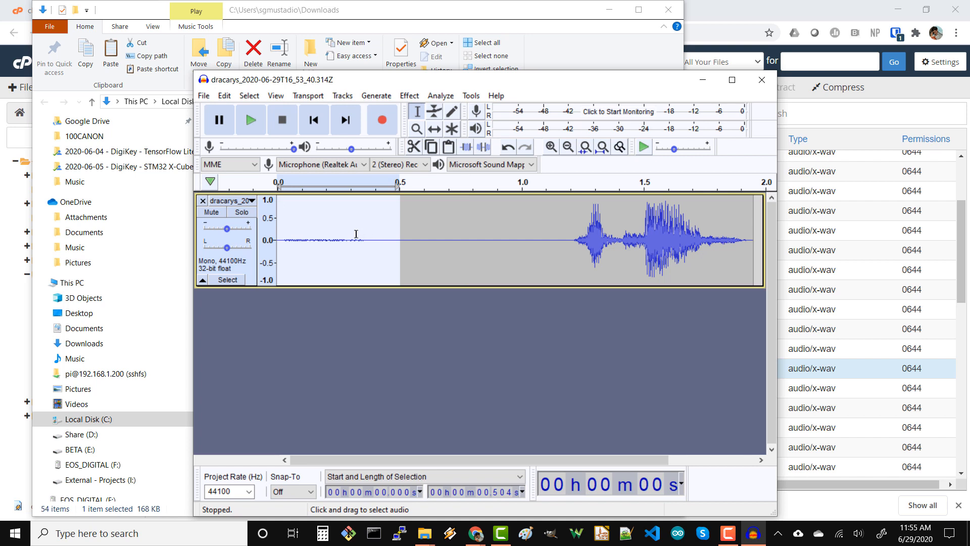
{"action": "mouse_move", "coordinate": [527, 230]}
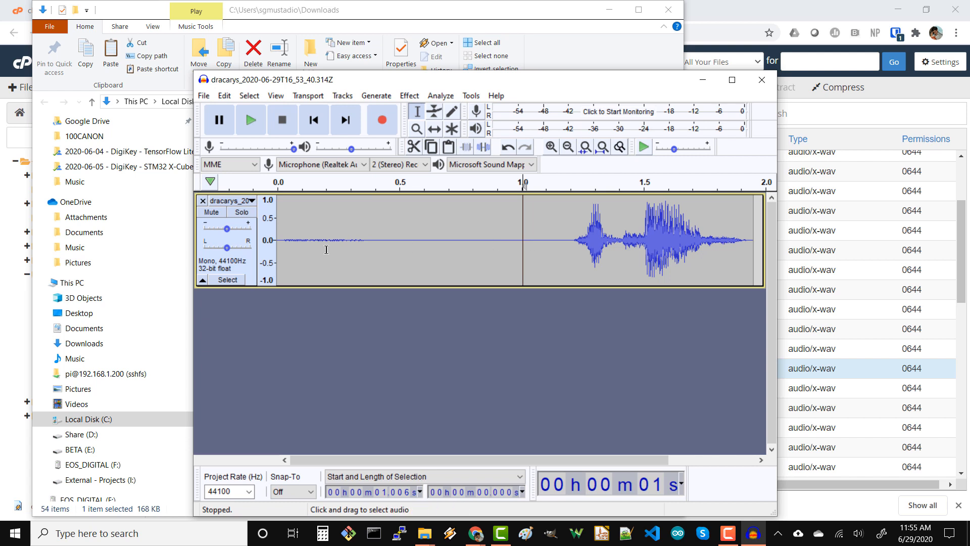
{"action": "mouse_move", "coordinate": [317, 235]}
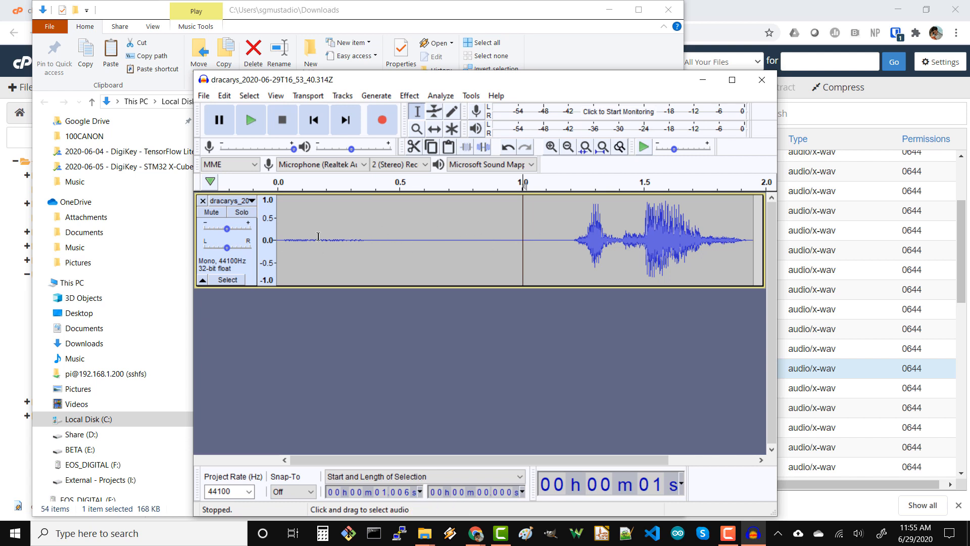
{"action": "mouse_move", "coordinate": [539, 226]}
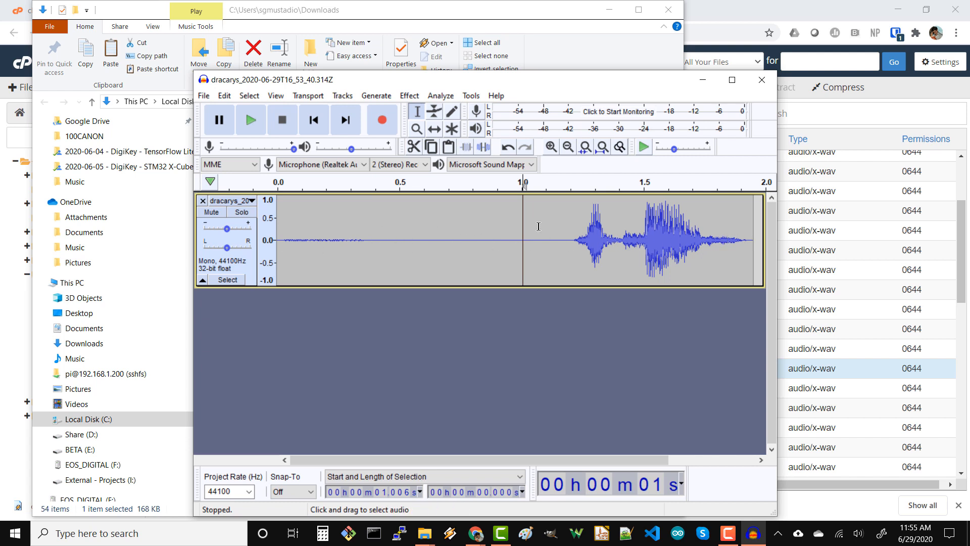
{"action": "mouse_move", "coordinate": [535, 229]}
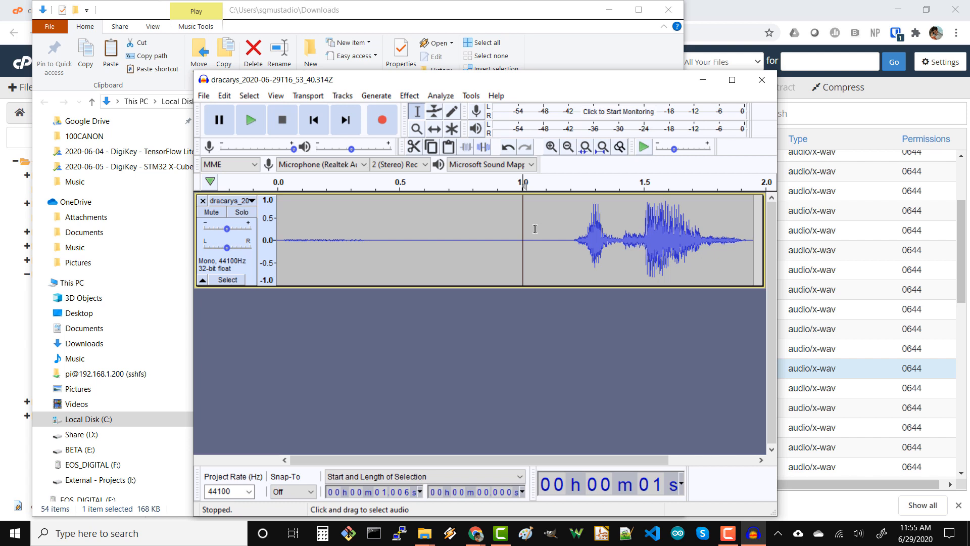
{"action": "mouse_move", "coordinate": [529, 237]}
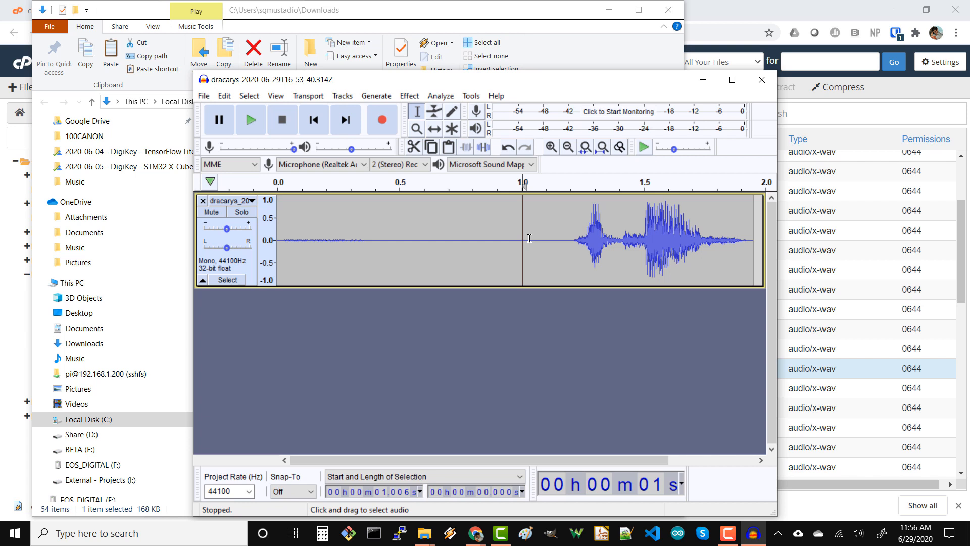
{"action": "left_click", "coordinate": [250, 120]}
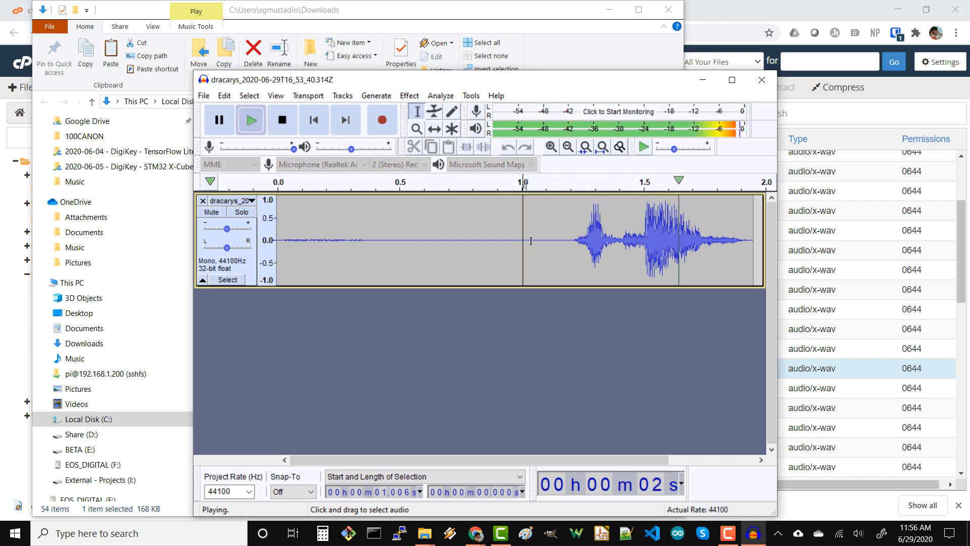
{"action": "left_click", "coordinate": [282, 120]}
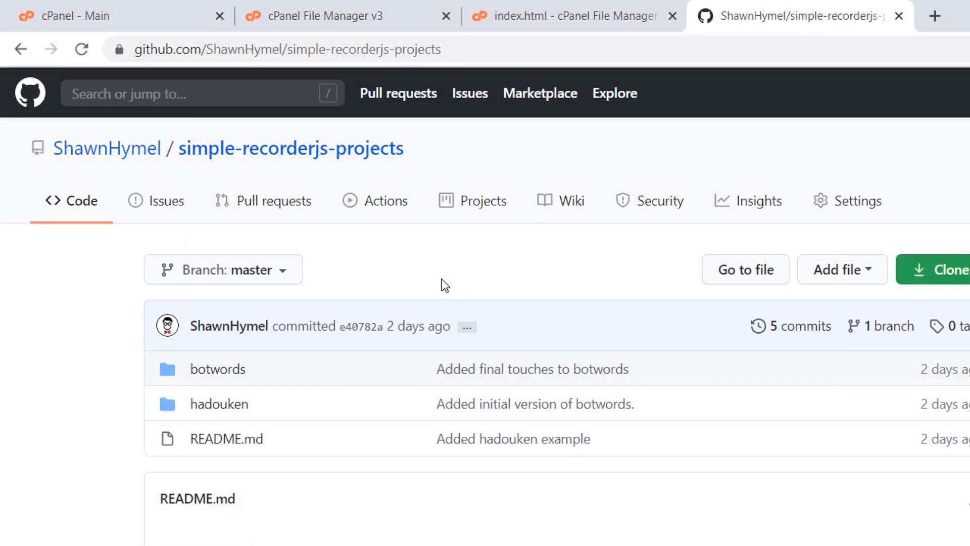
{"action": "mouse_move", "coordinate": [161, 177]}
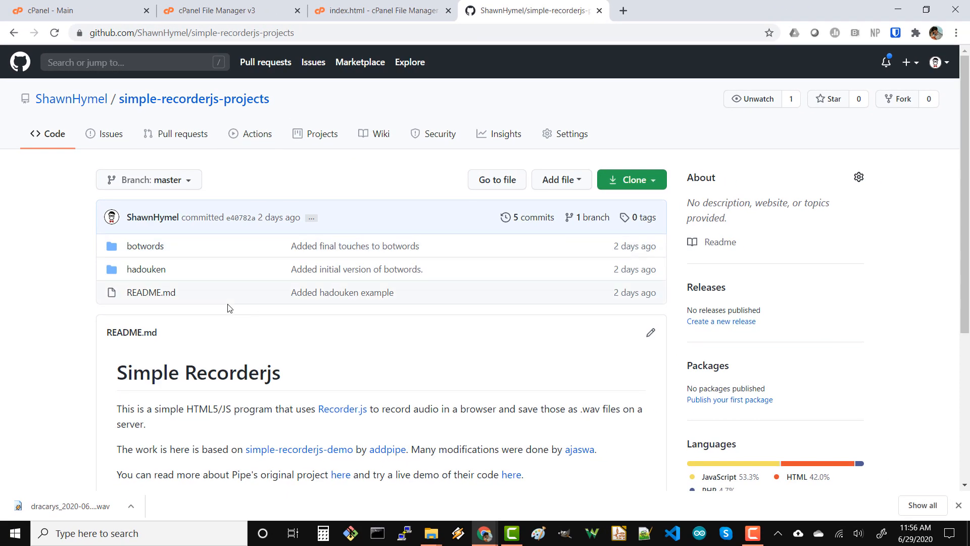
{"action": "mouse_move", "coordinate": [61, 265]}
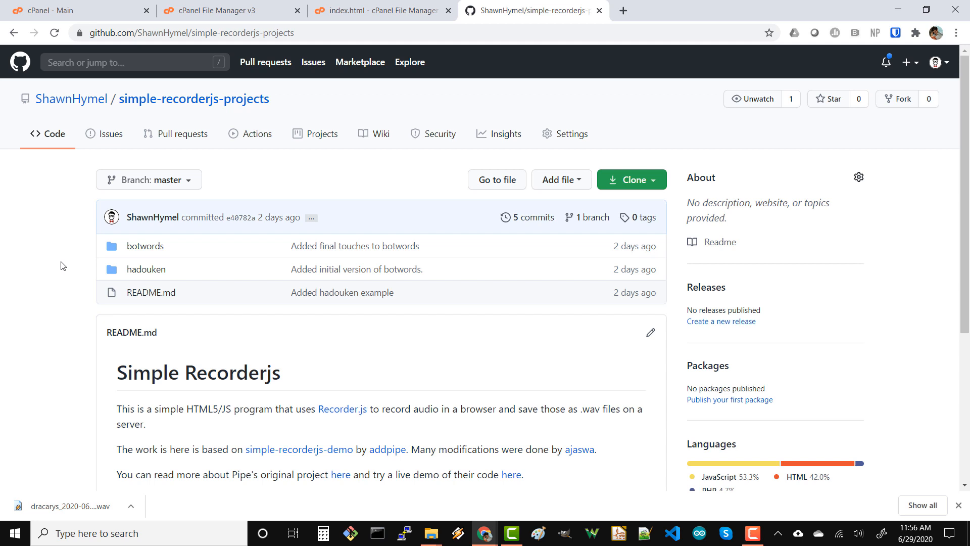
{"action": "mouse_move", "coordinate": [72, 282]}
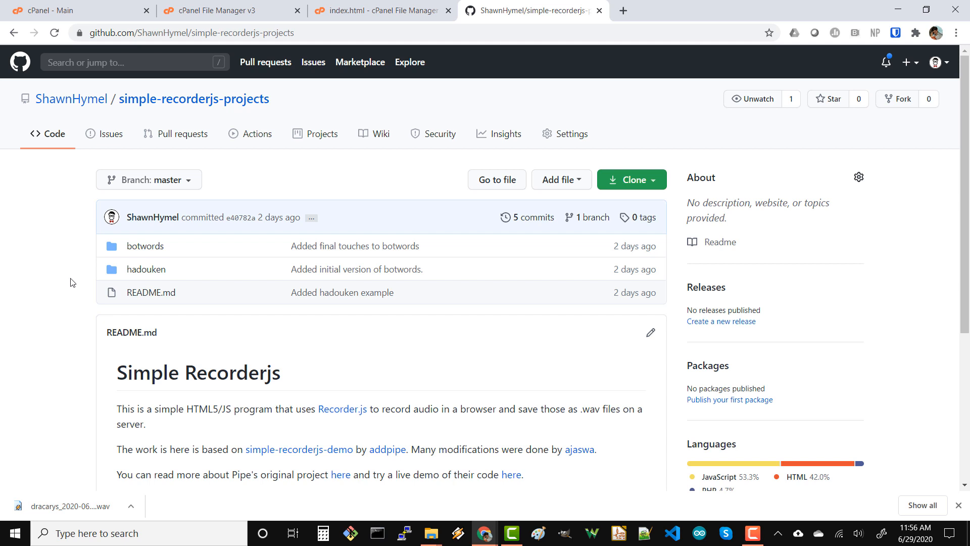
{"action": "mouse_move", "coordinate": [87, 267]}
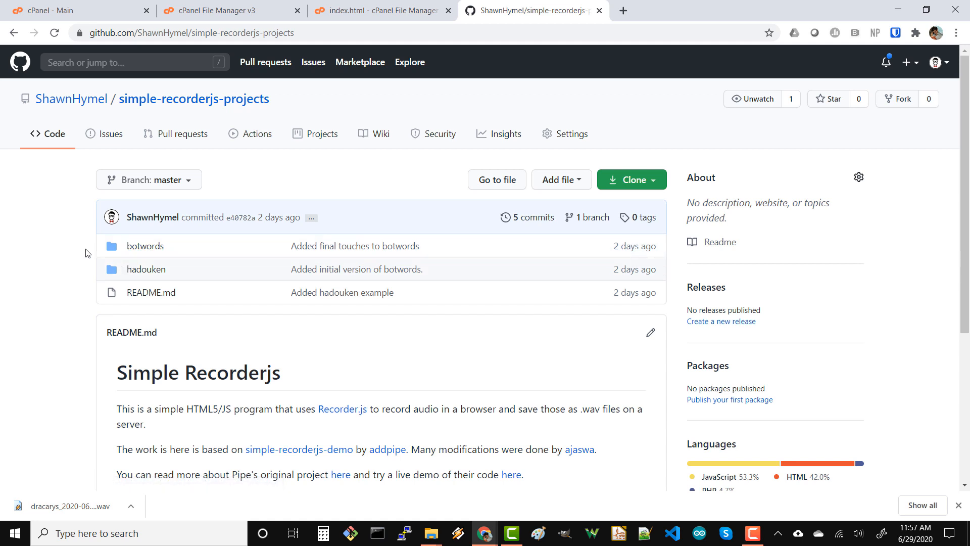
{"action": "mouse_move", "coordinate": [73, 275]}
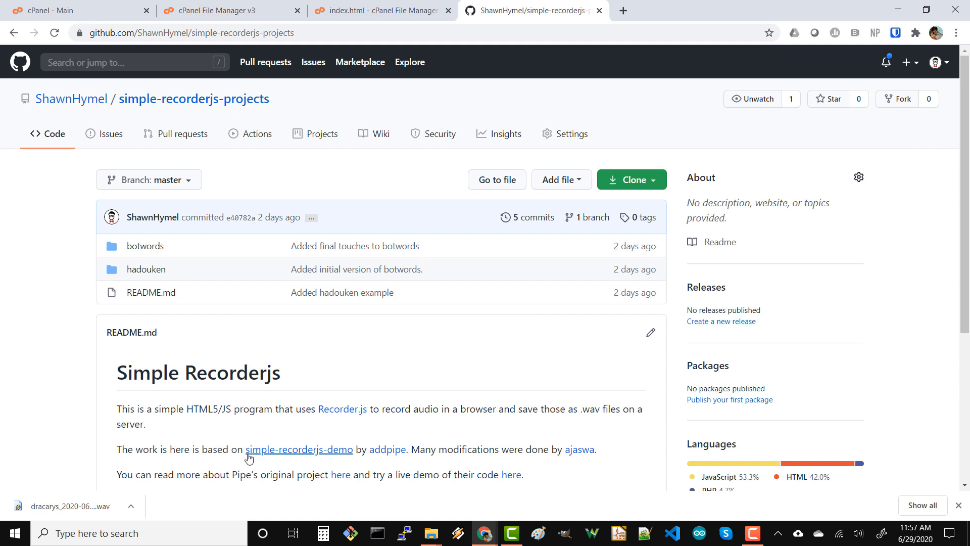
{"action": "mouse_move", "coordinate": [349, 455]}
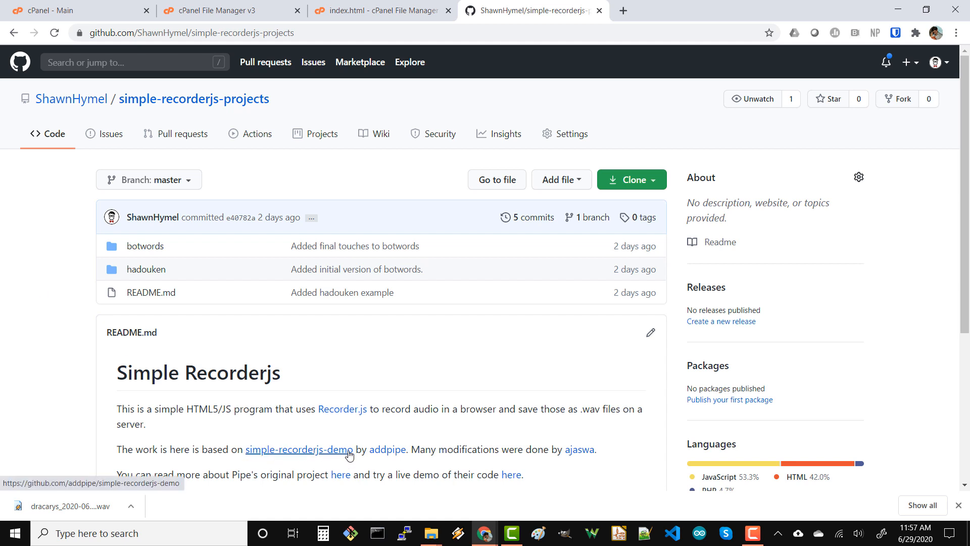
Open the botwords folder of the simple-recorderjs-projects repository
{"action": "left_click", "coordinate": [145, 245]}
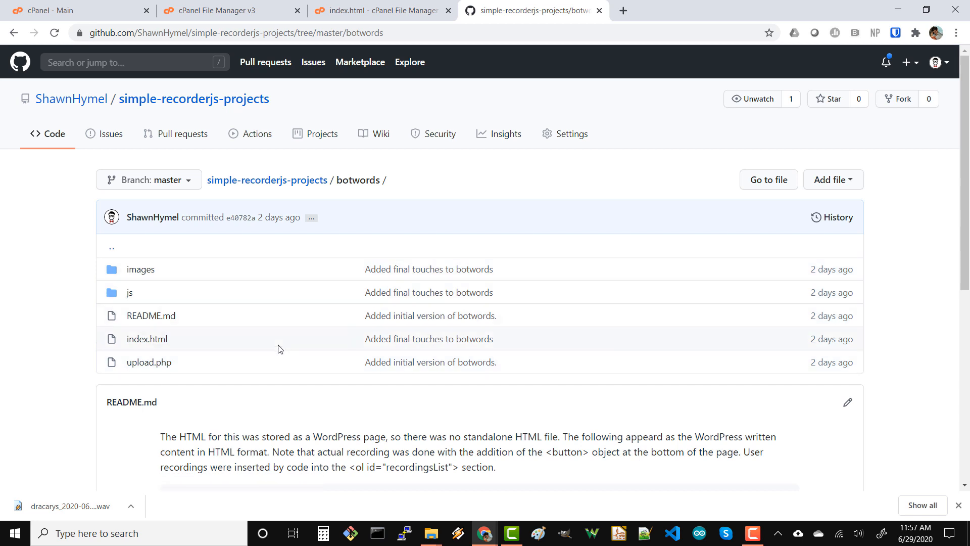
{"action": "mouse_move", "coordinate": [245, 319]}
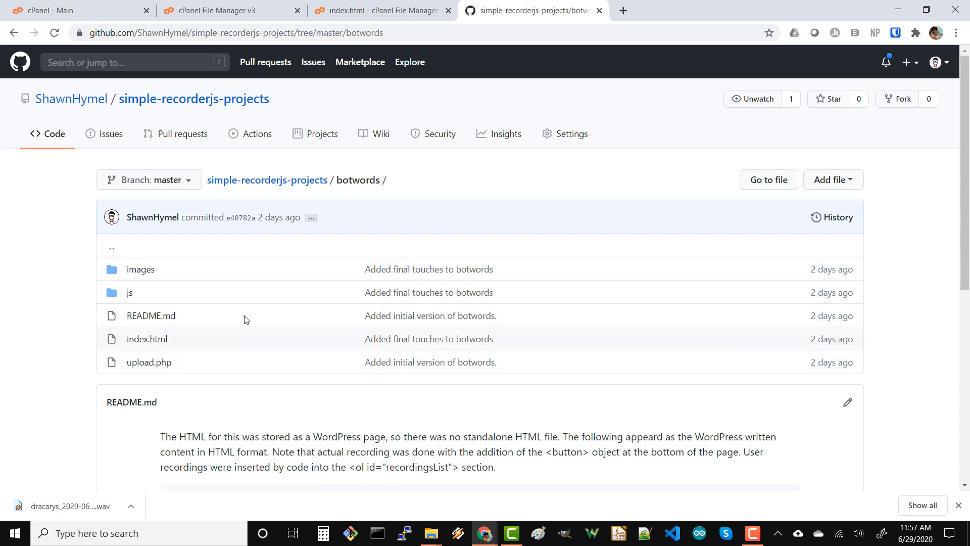
{"action": "mouse_move", "coordinate": [238, 303]}
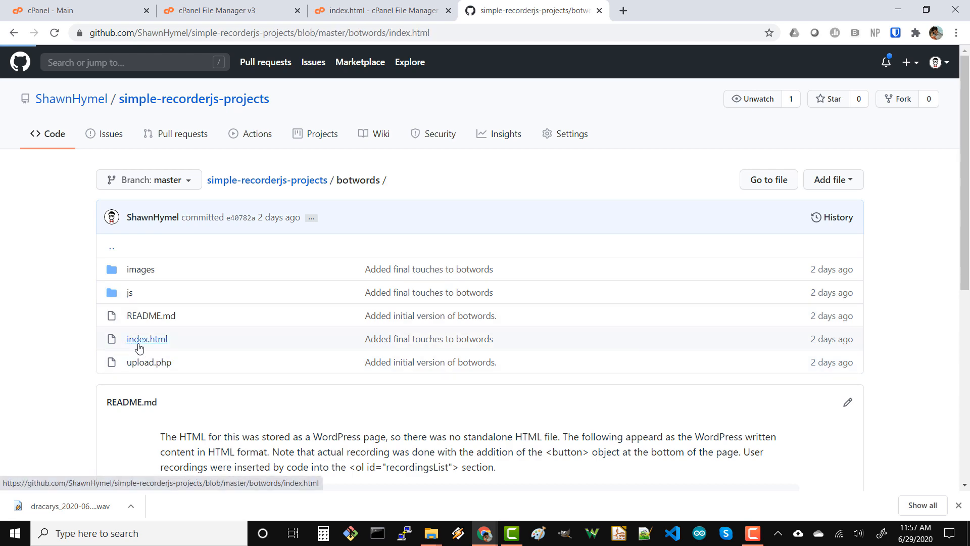
View and scroll through botwords' index.html source, then return to the botwords folder
{"action": "left_click", "coordinate": [147, 339]}
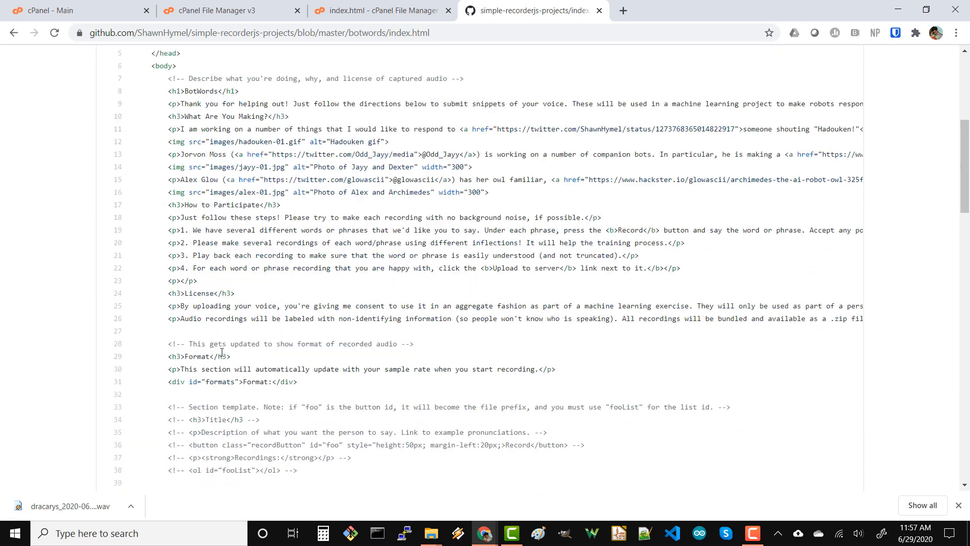
{"action": "scroll", "scroll_direction": "down", "scroll_amount": 3}
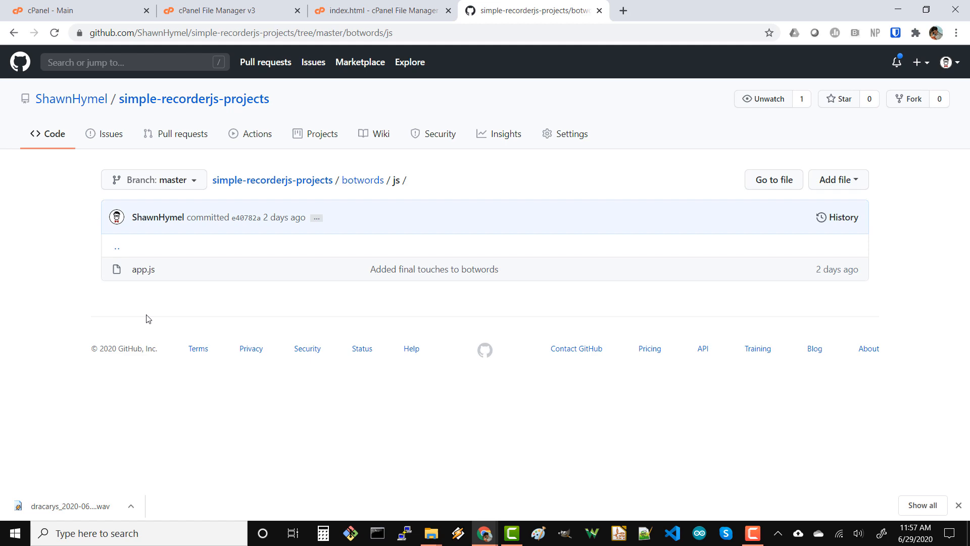
{"action": "left_click", "coordinate": [362, 180]}
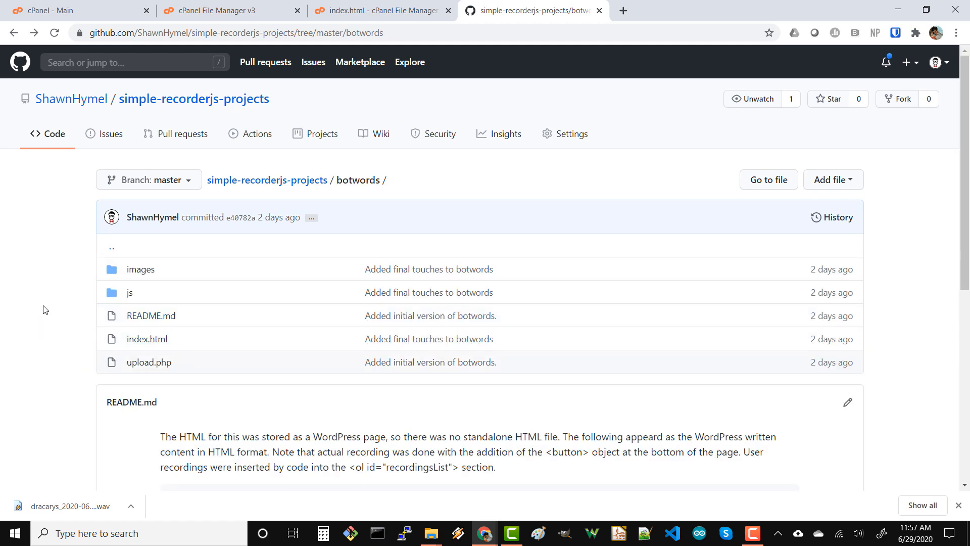
{"action": "mouse_move", "coordinate": [60, 312]}
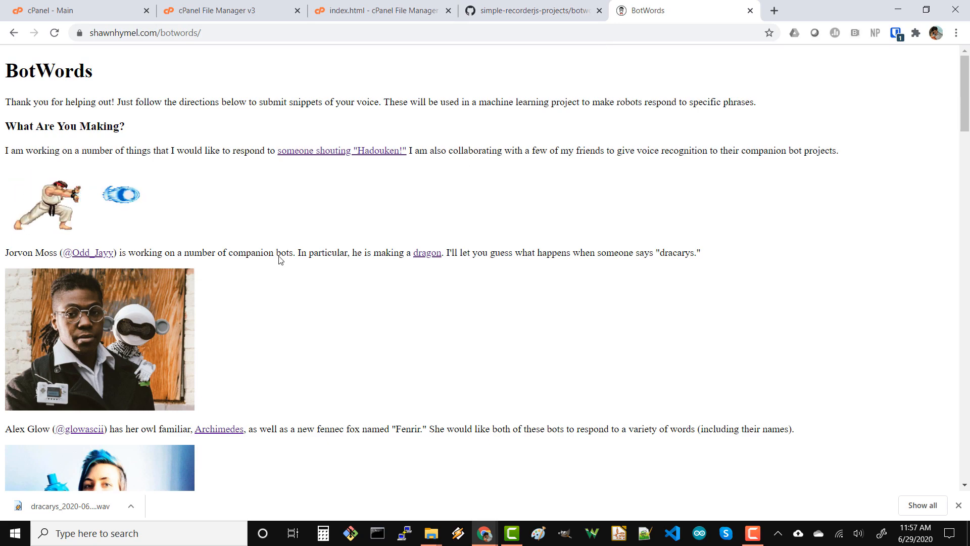
{"action": "scroll", "scroll_direction": "down", "scroll_amount": 3}
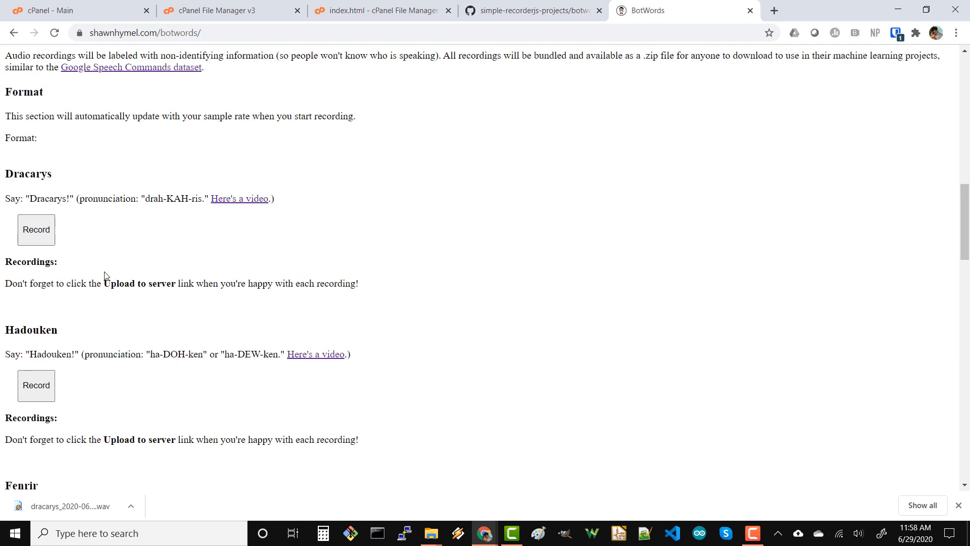
{"action": "mouse_move", "coordinate": [74, 258]}
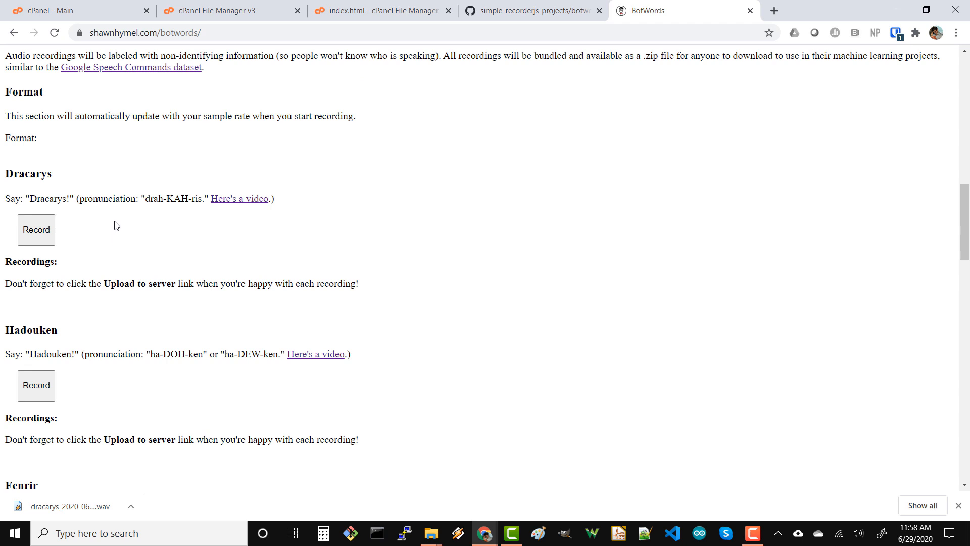
{"action": "mouse_move", "coordinate": [104, 236]}
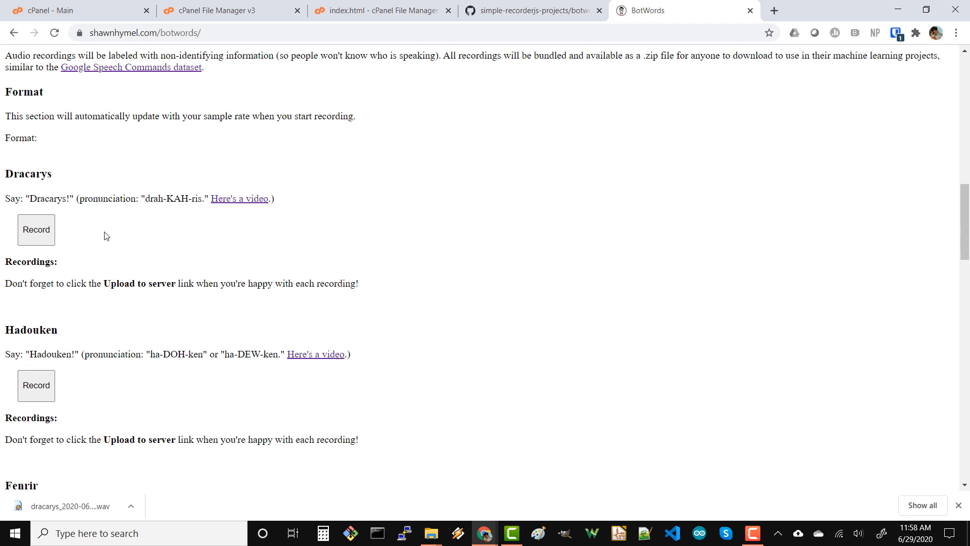
{"action": "mouse_move", "coordinate": [105, 247]}
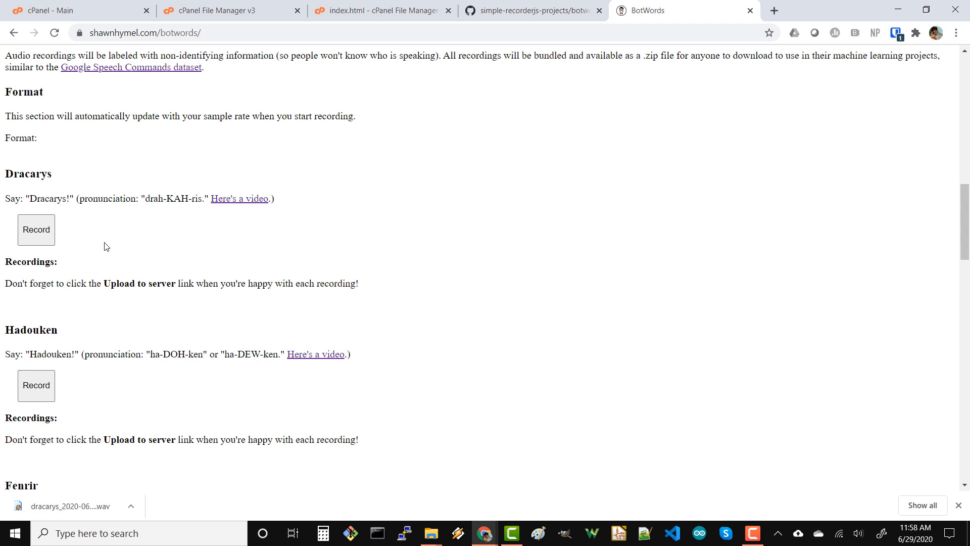
{"action": "mouse_move", "coordinate": [89, 244]}
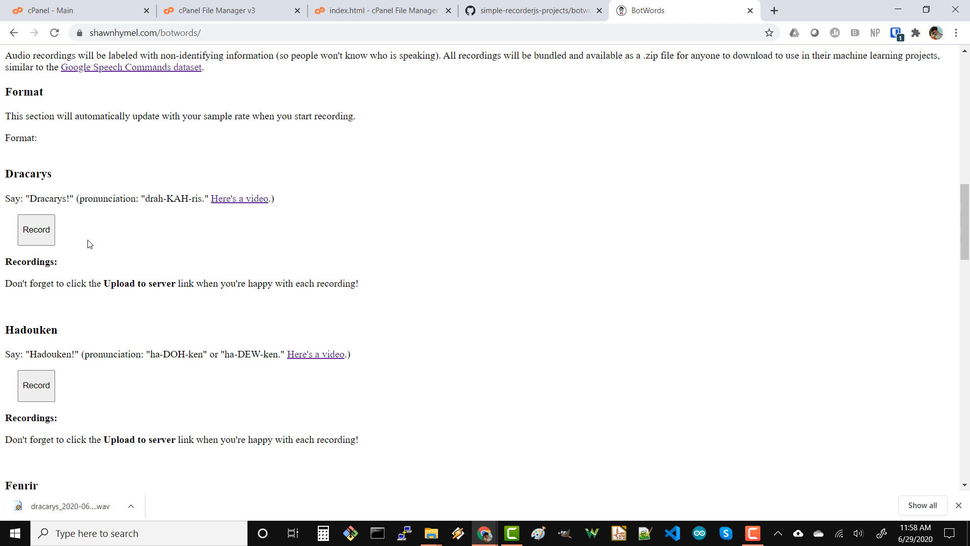
{"action": "mouse_move", "coordinate": [79, 234]}
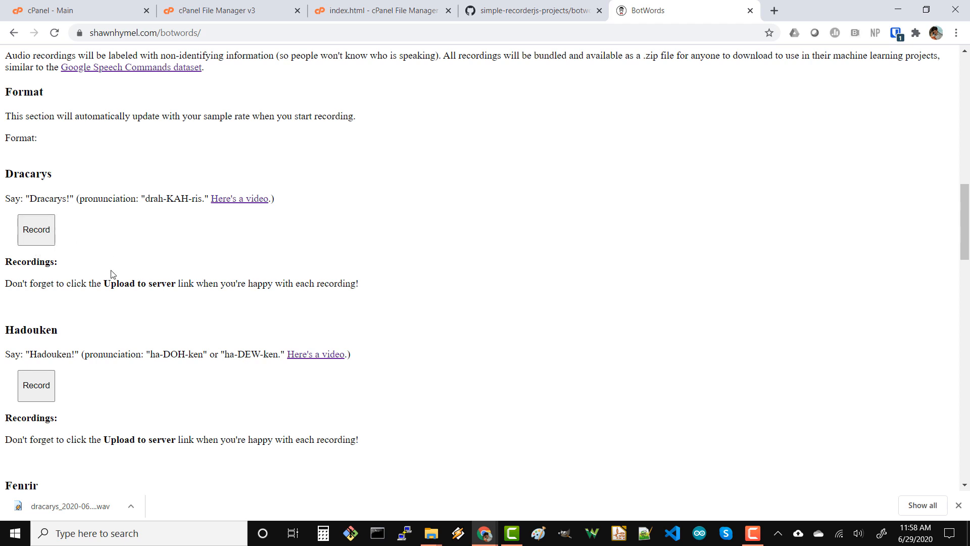
{"action": "mouse_move", "coordinate": [104, 207]}
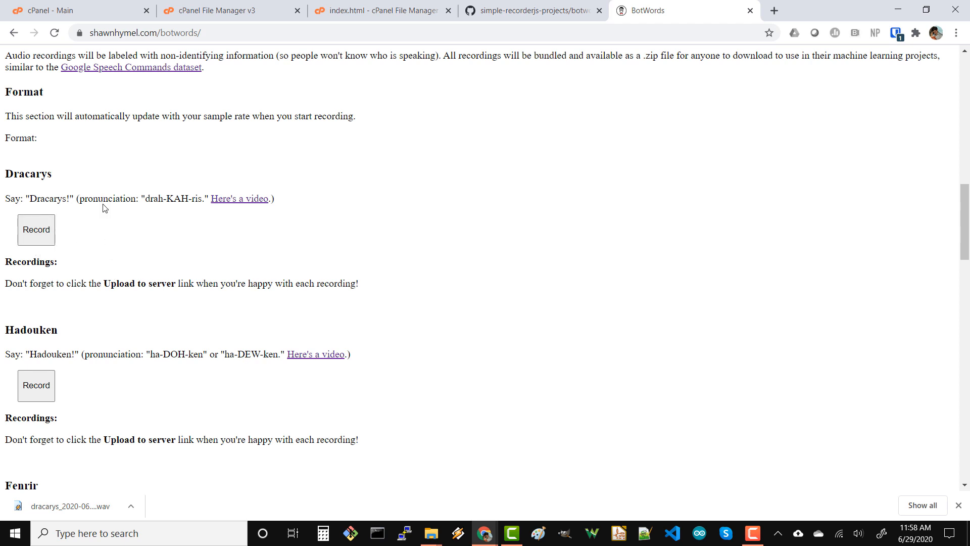
{"action": "mouse_move", "coordinate": [112, 239]}
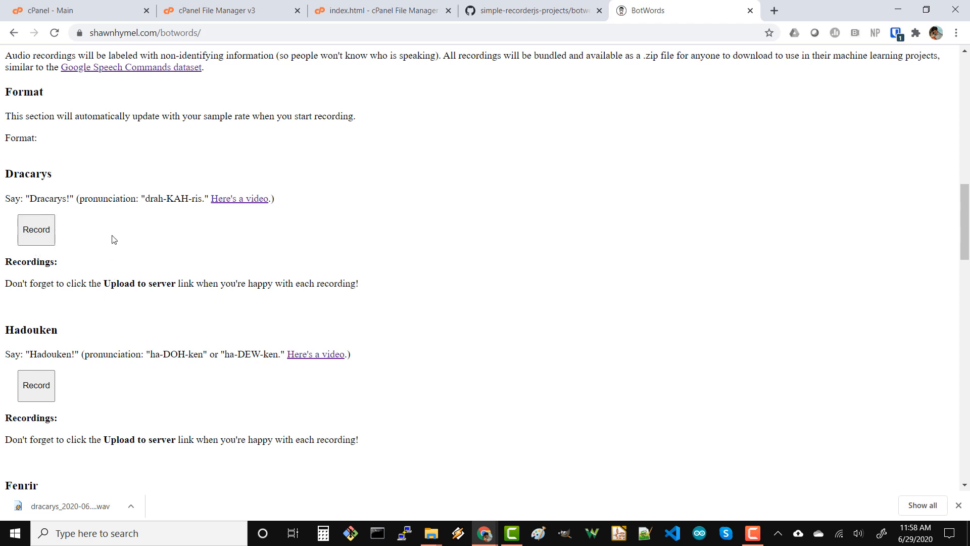
{"action": "mouse_move", "coordinate": [110, 235]}
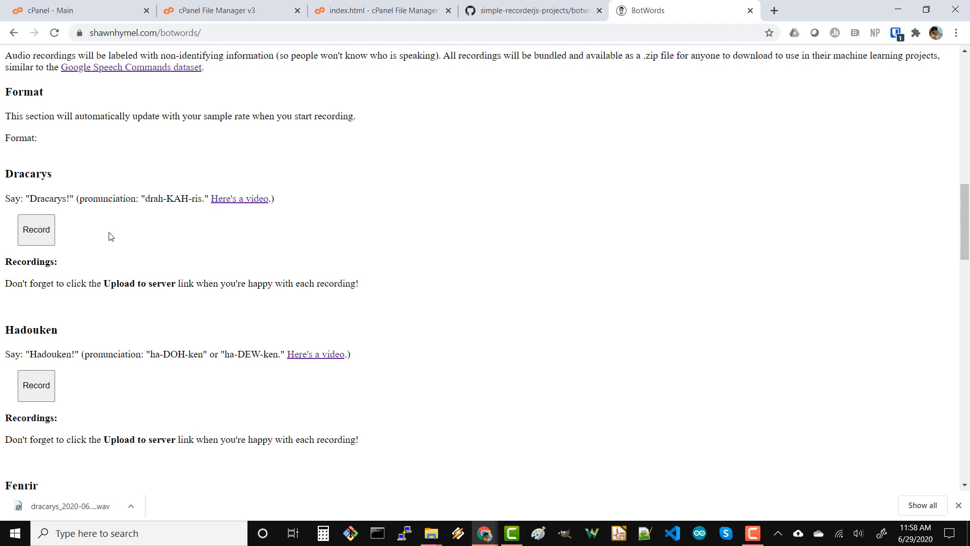
{"action": "mouse_move", "coordinate": [185, 233]}
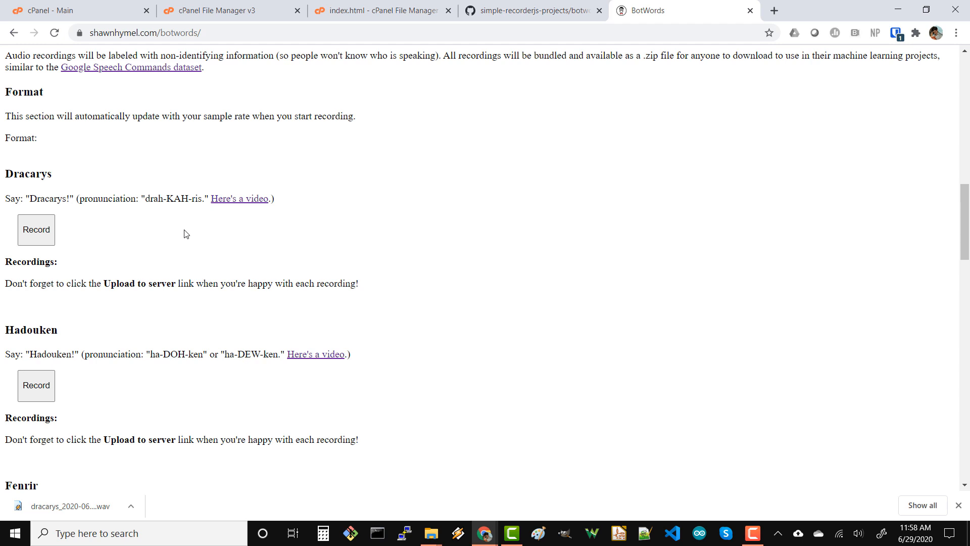
{"action": "mouse_move", "coordinate": [142, 215]}
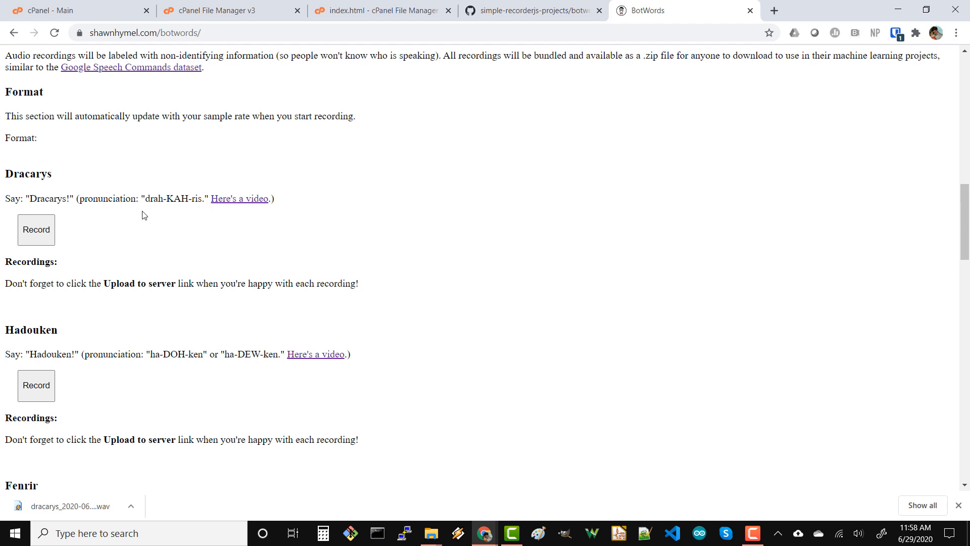
{"action": "mouse_move", "coordinate": [127, 240]}
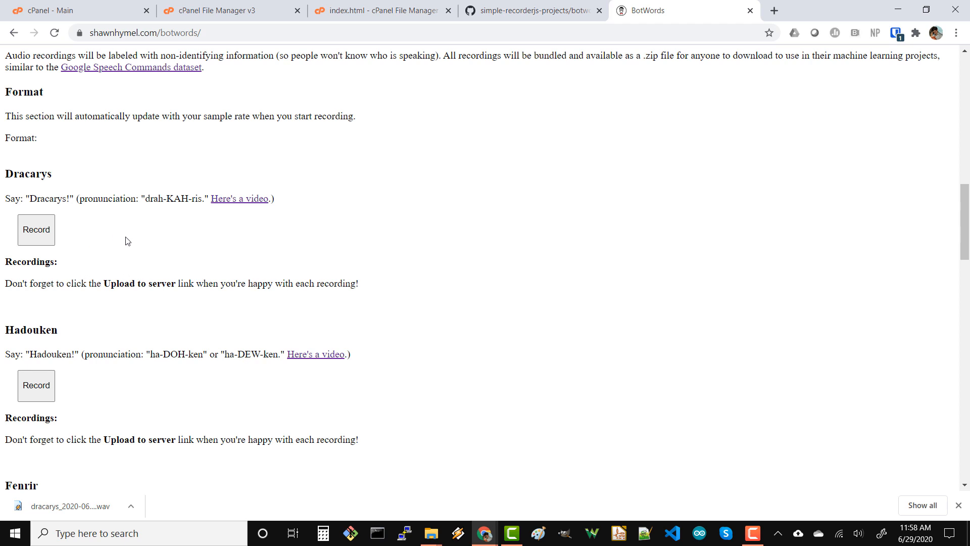
{"action": "mouse_move", "coordinate": [140, 239]}
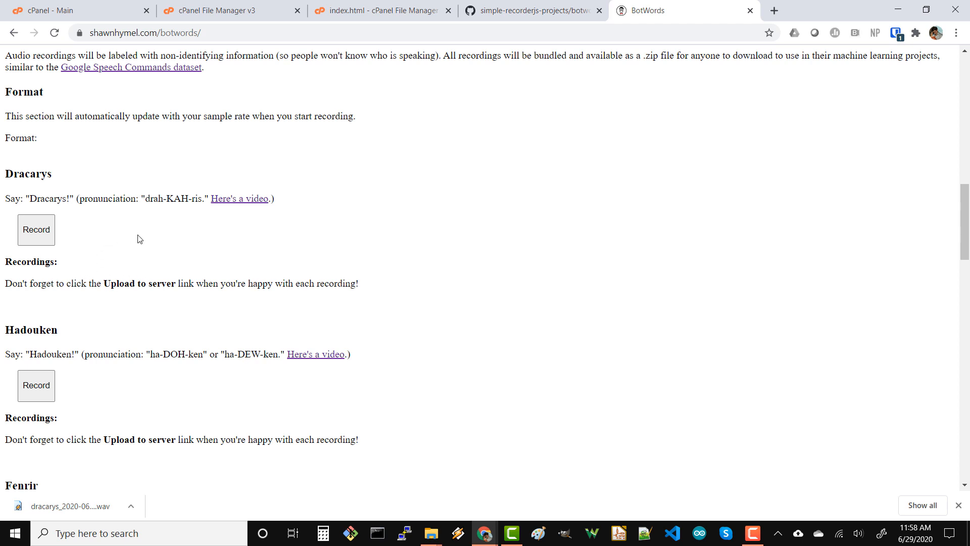
{"action": "mouse_move", "coordinate": [141, 234]}
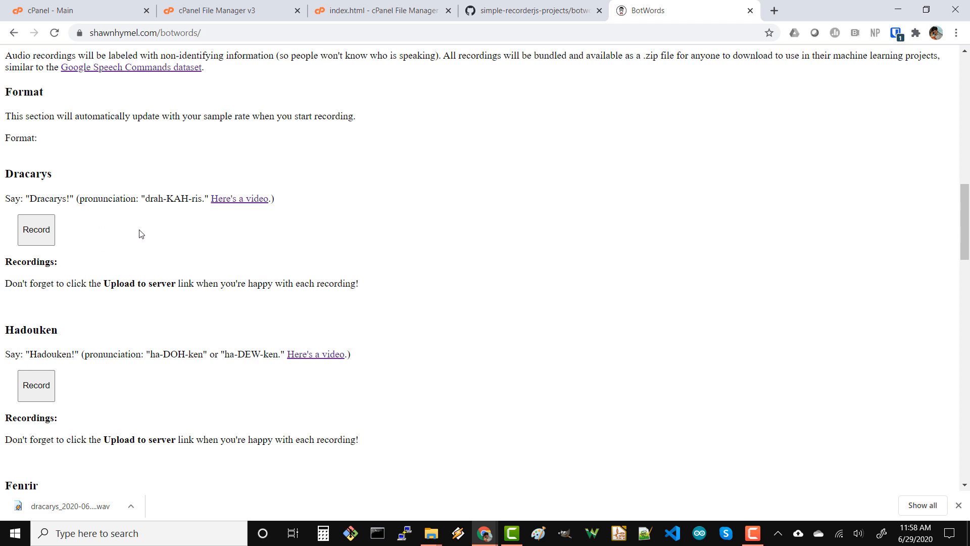
{"action": "mouse_move", "coordinate": [131, 230]}
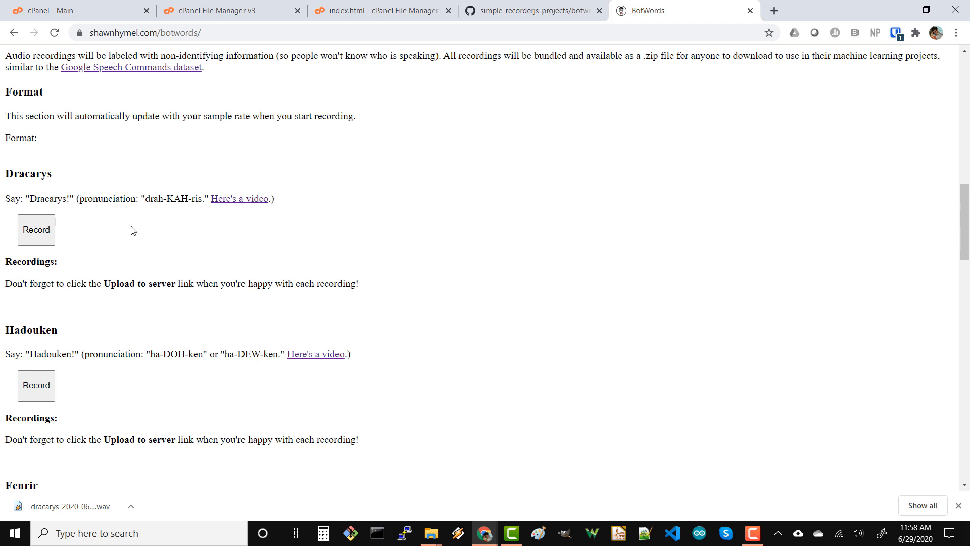
{"action": "mouse_move", "coordinate": [194, 241]}
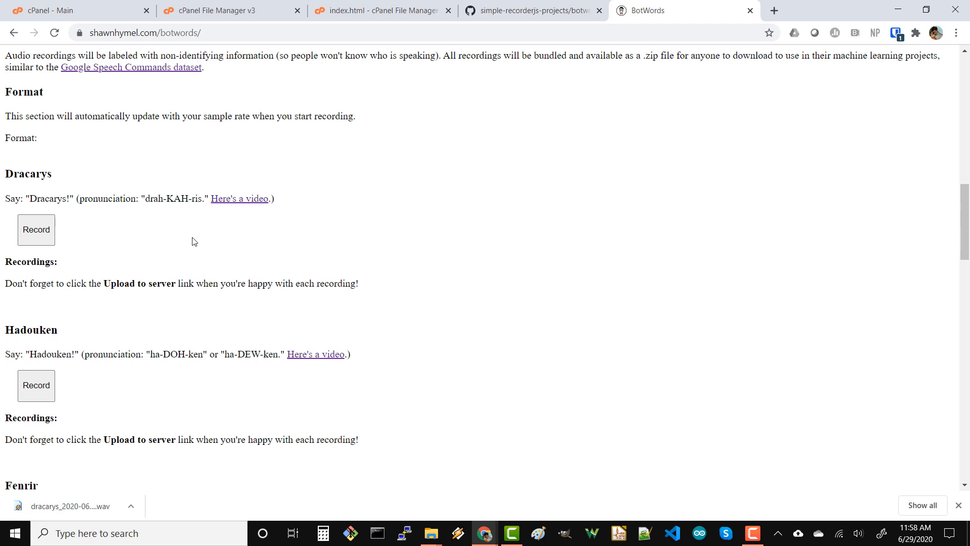